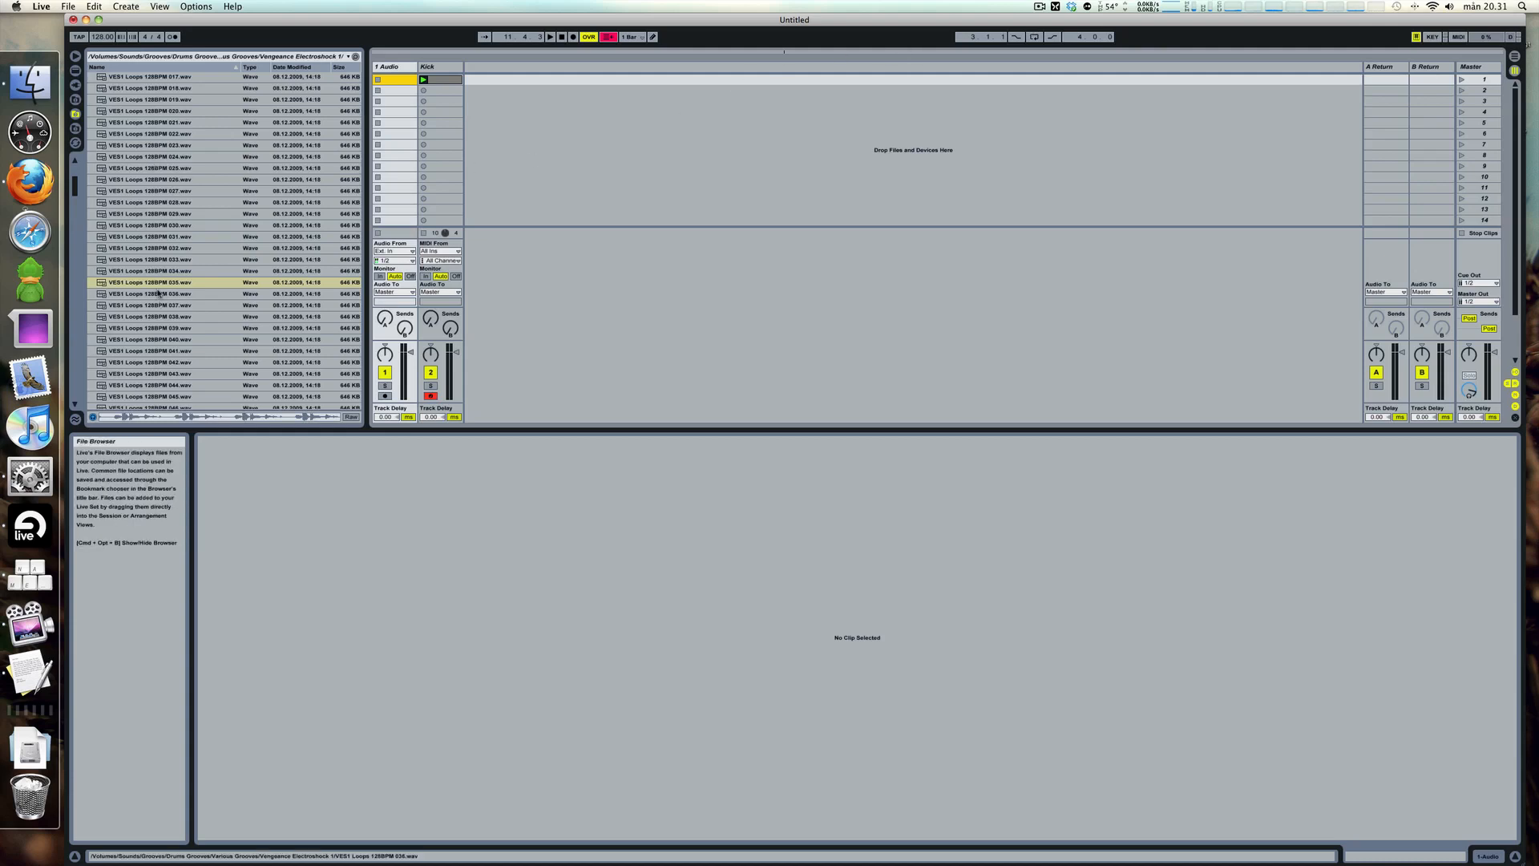
- Show the Vengeance Electroshock drum loop in the arrangement timeline and inspect its opening hits
left_click(148, 282)
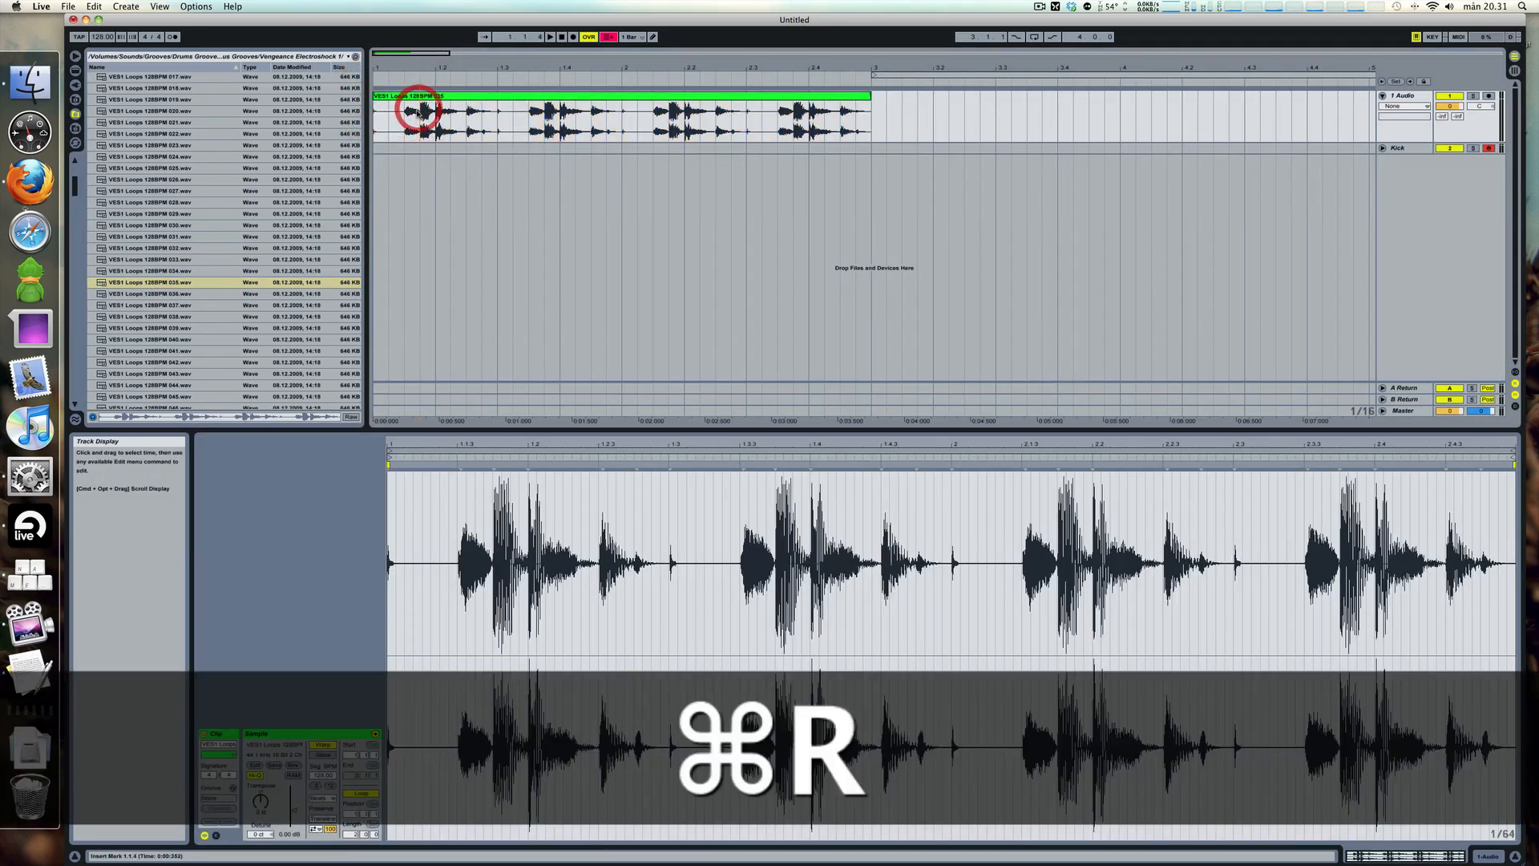
key("cmd+e")
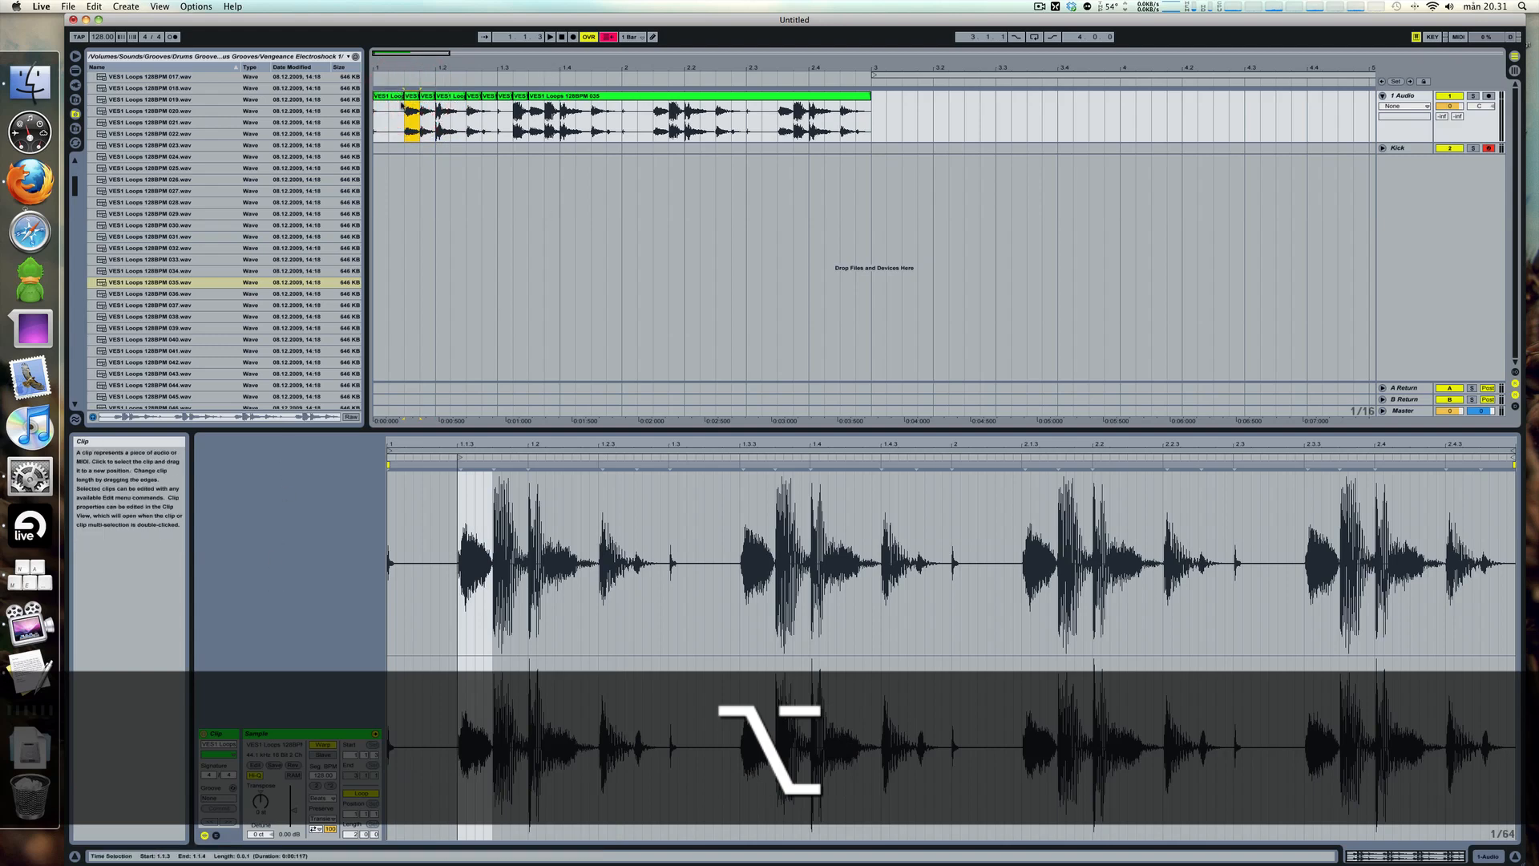
key("cmd+z")
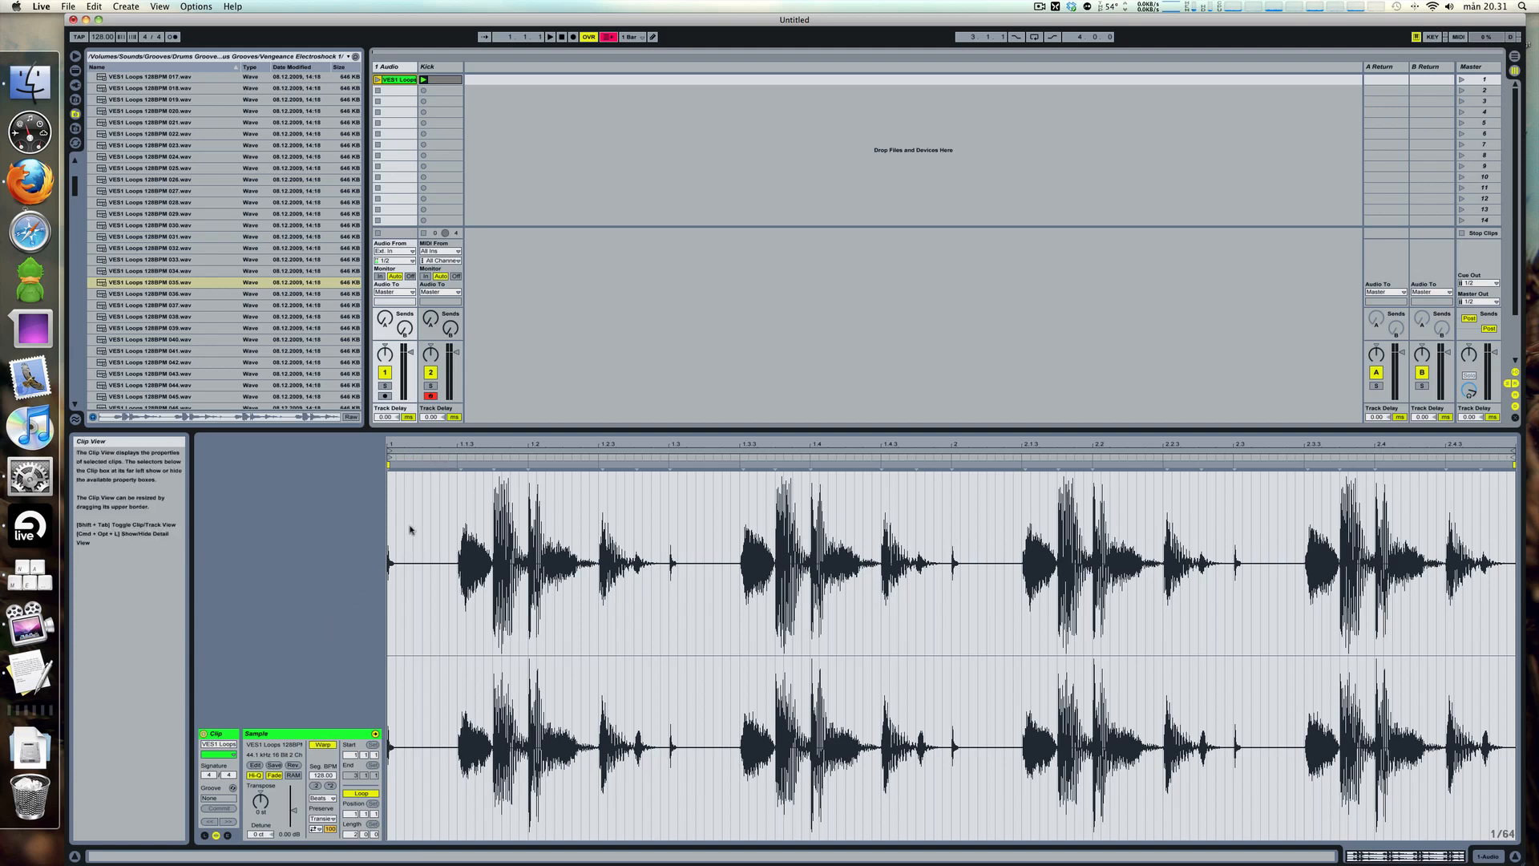
mouse_move(531, 467)
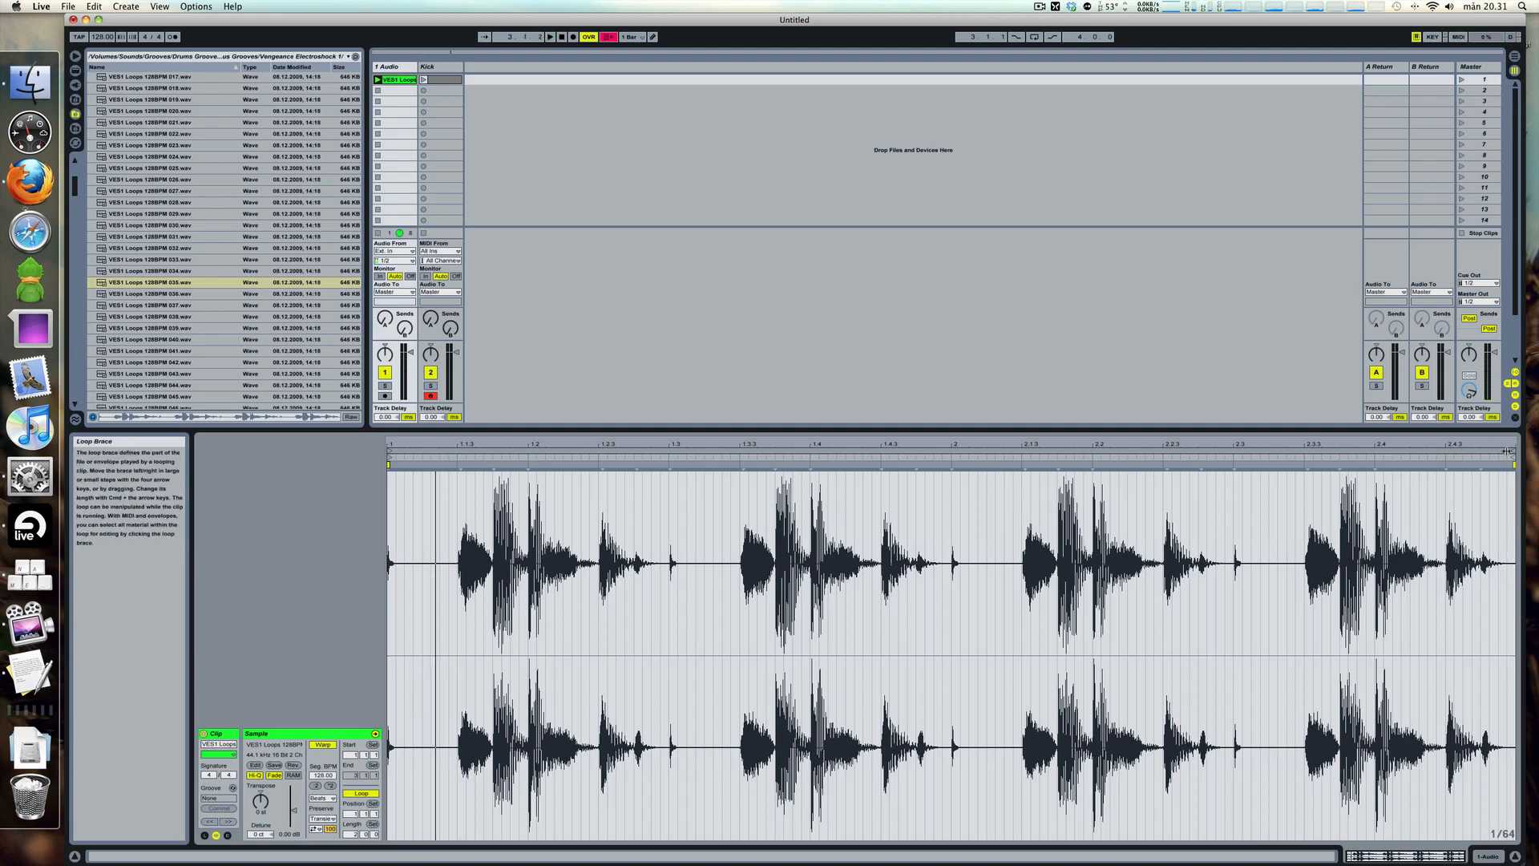
- Shorten the drum loop clip's loop brace to its first two beats
key("cmd+2")
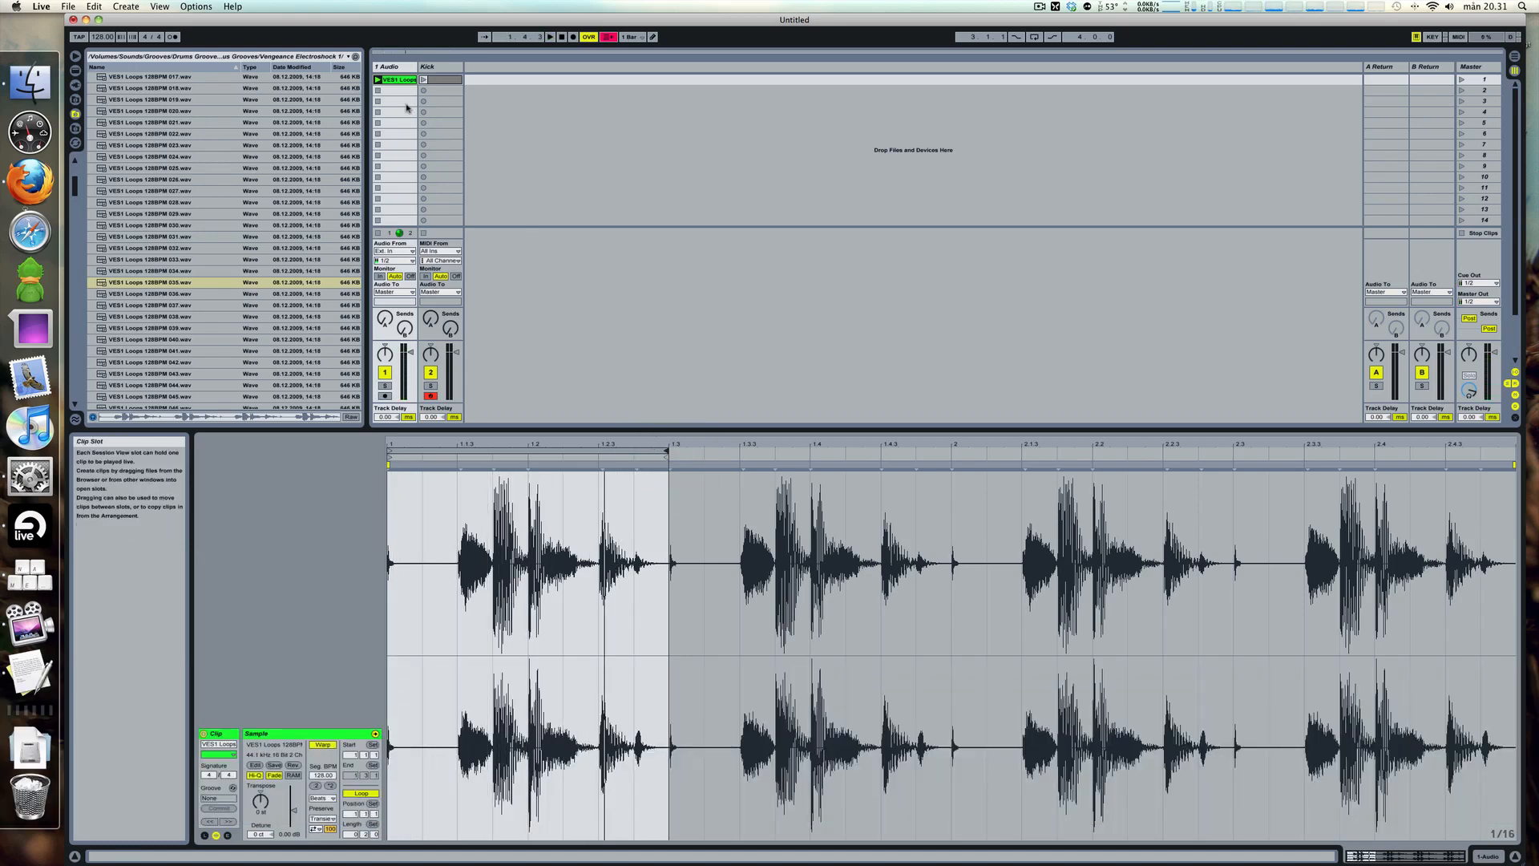
- Start Slice to New MIDI Track on the clip, slicing per transient with the chosen Slicing Preset
right_click(398, 80)
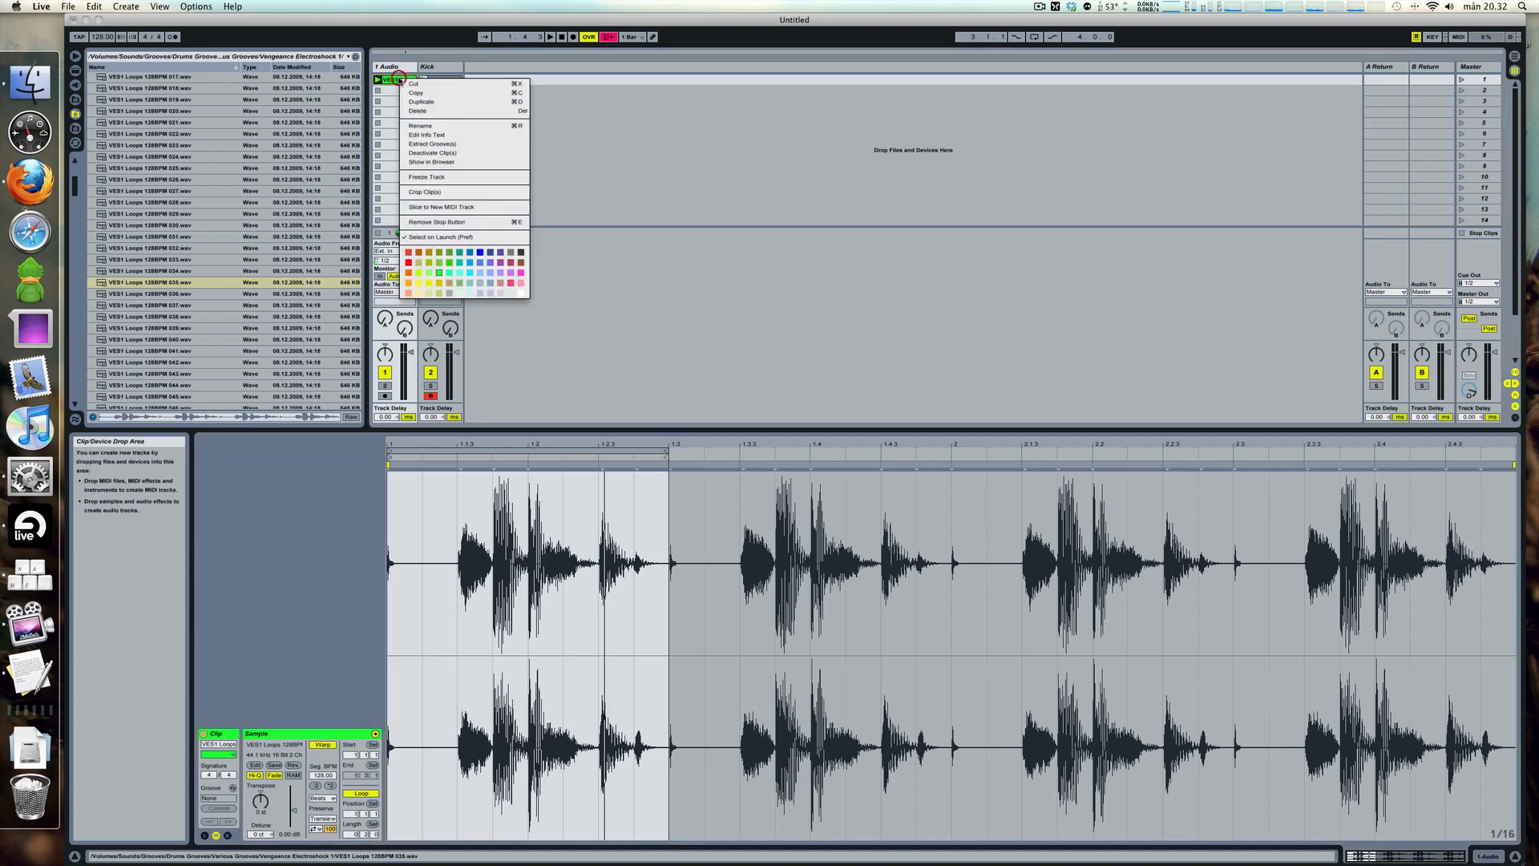
mouse_move(443, 207)
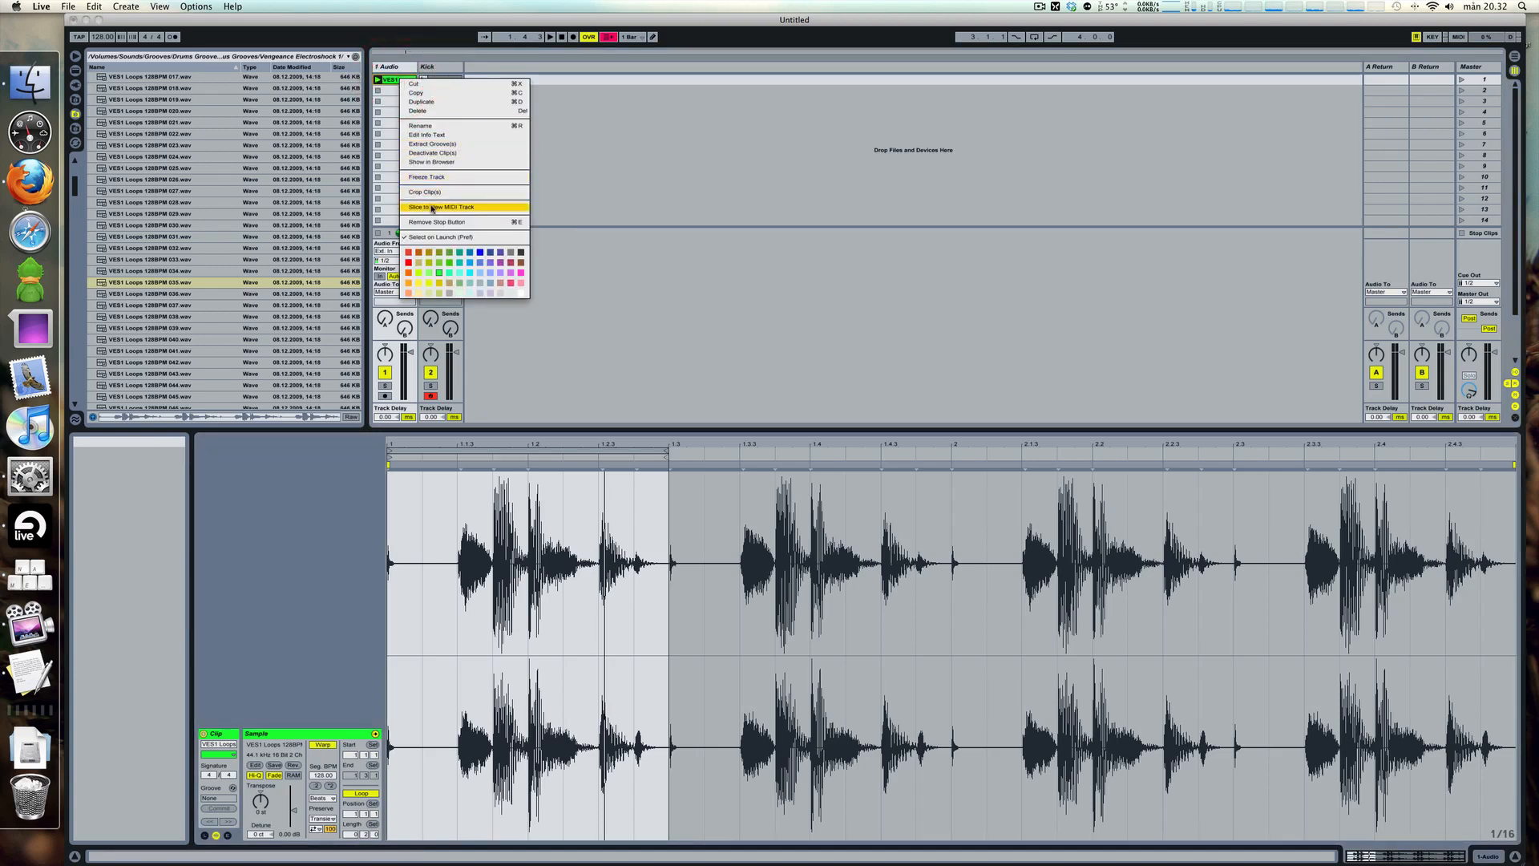
left_click(443, 207)
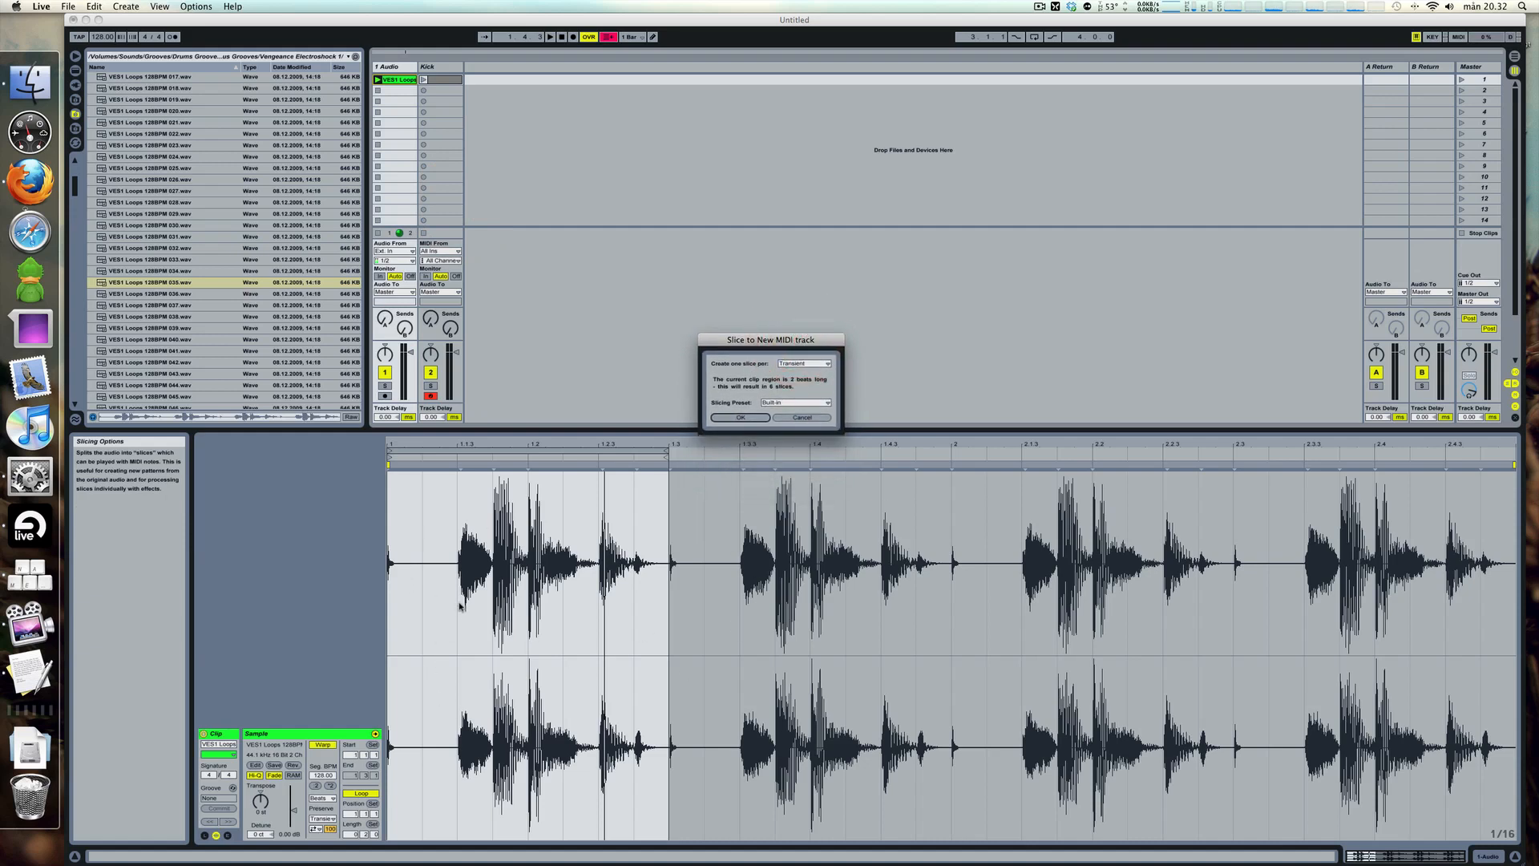
mouse_move(521, 490)
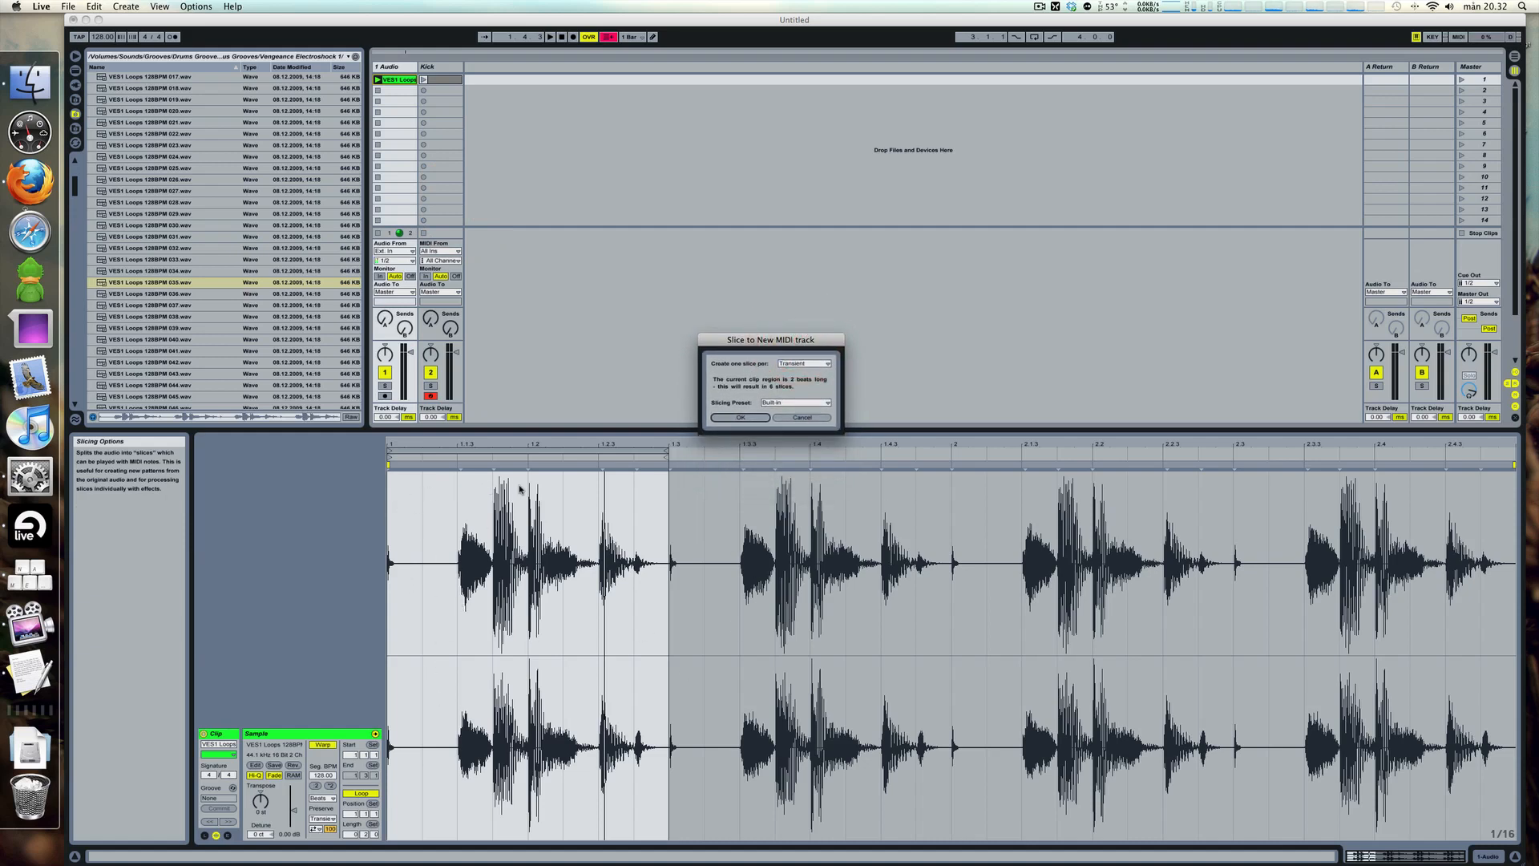
mouse_move(731, 398)
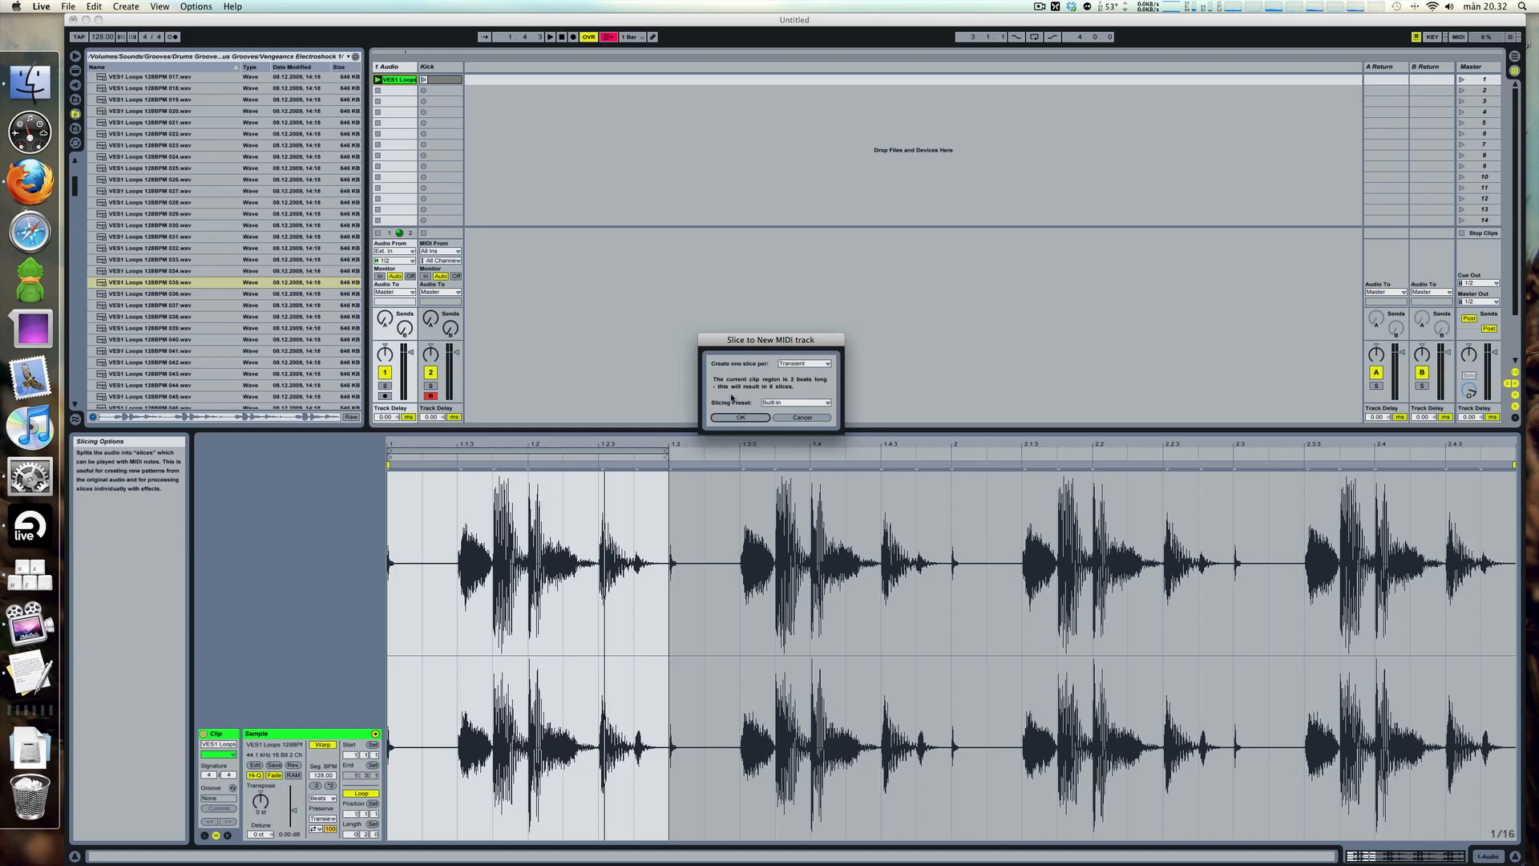
left_click(803, 364)
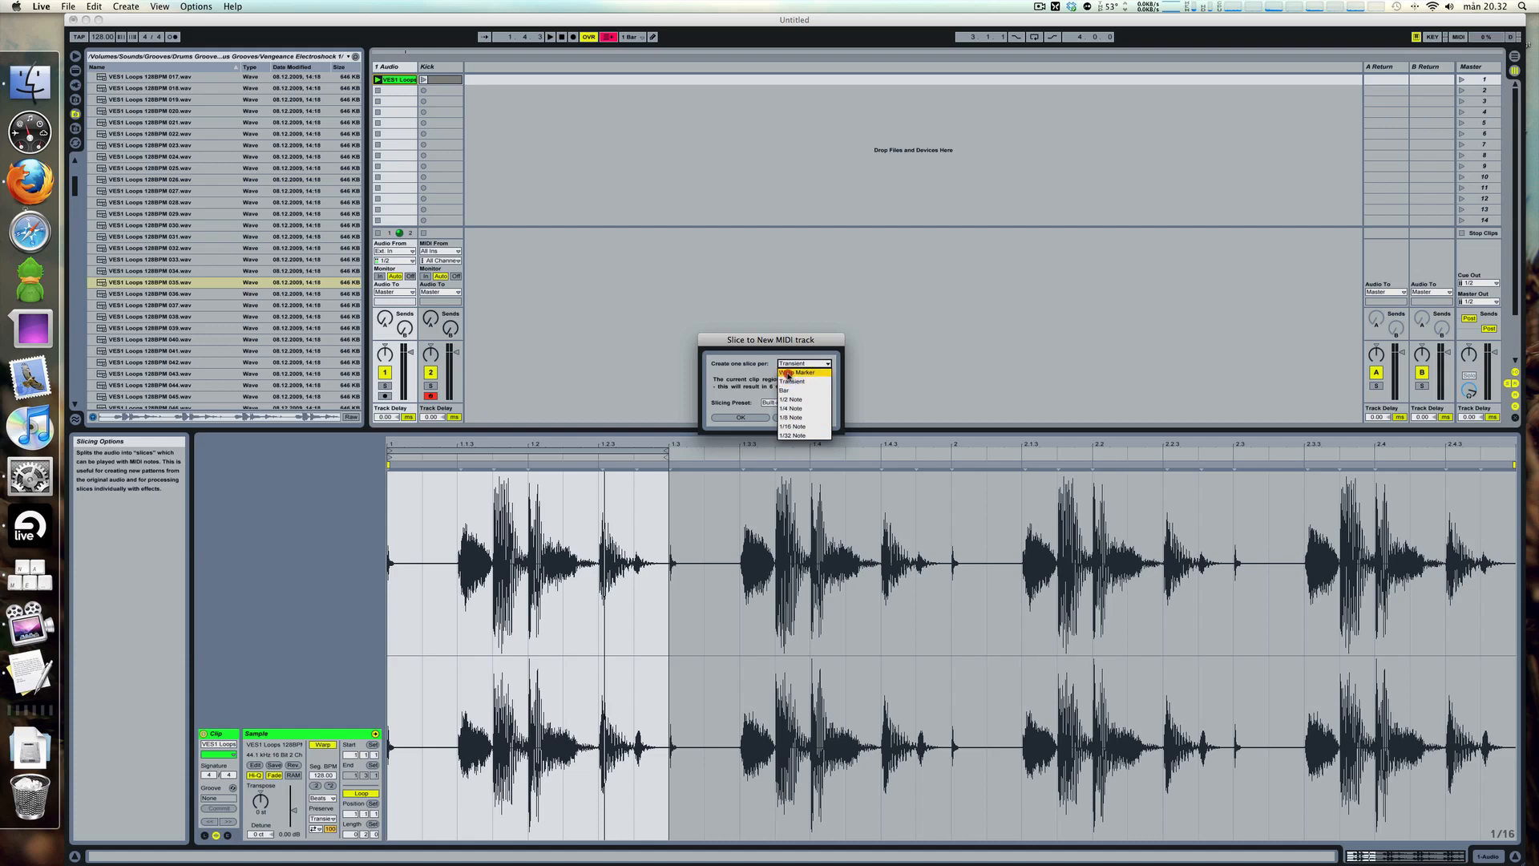
mouse_move(791, 381)
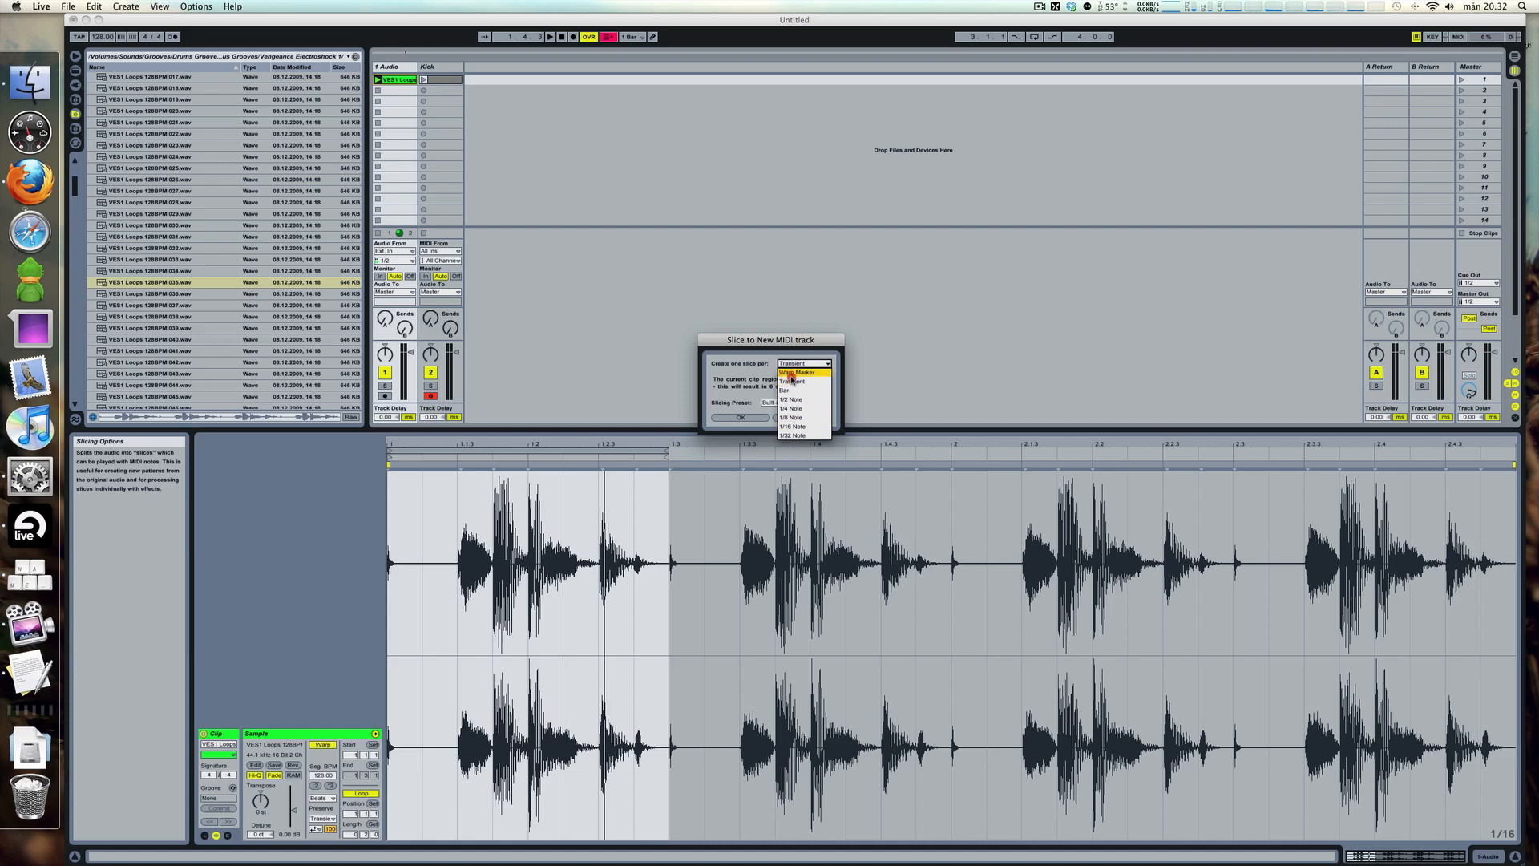
left_click(803, 364)
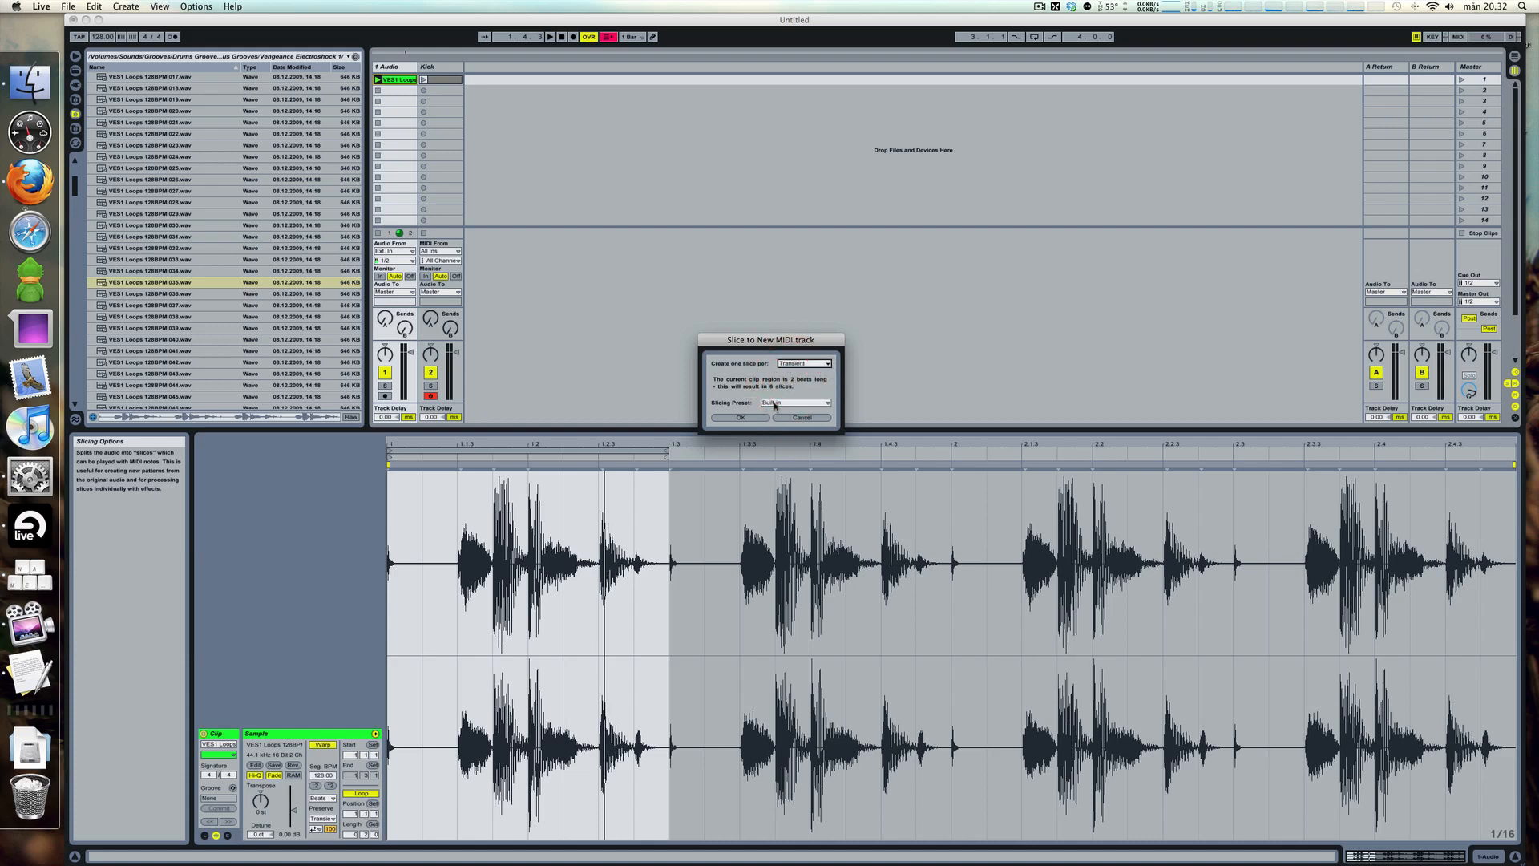
left_click(741, 416)
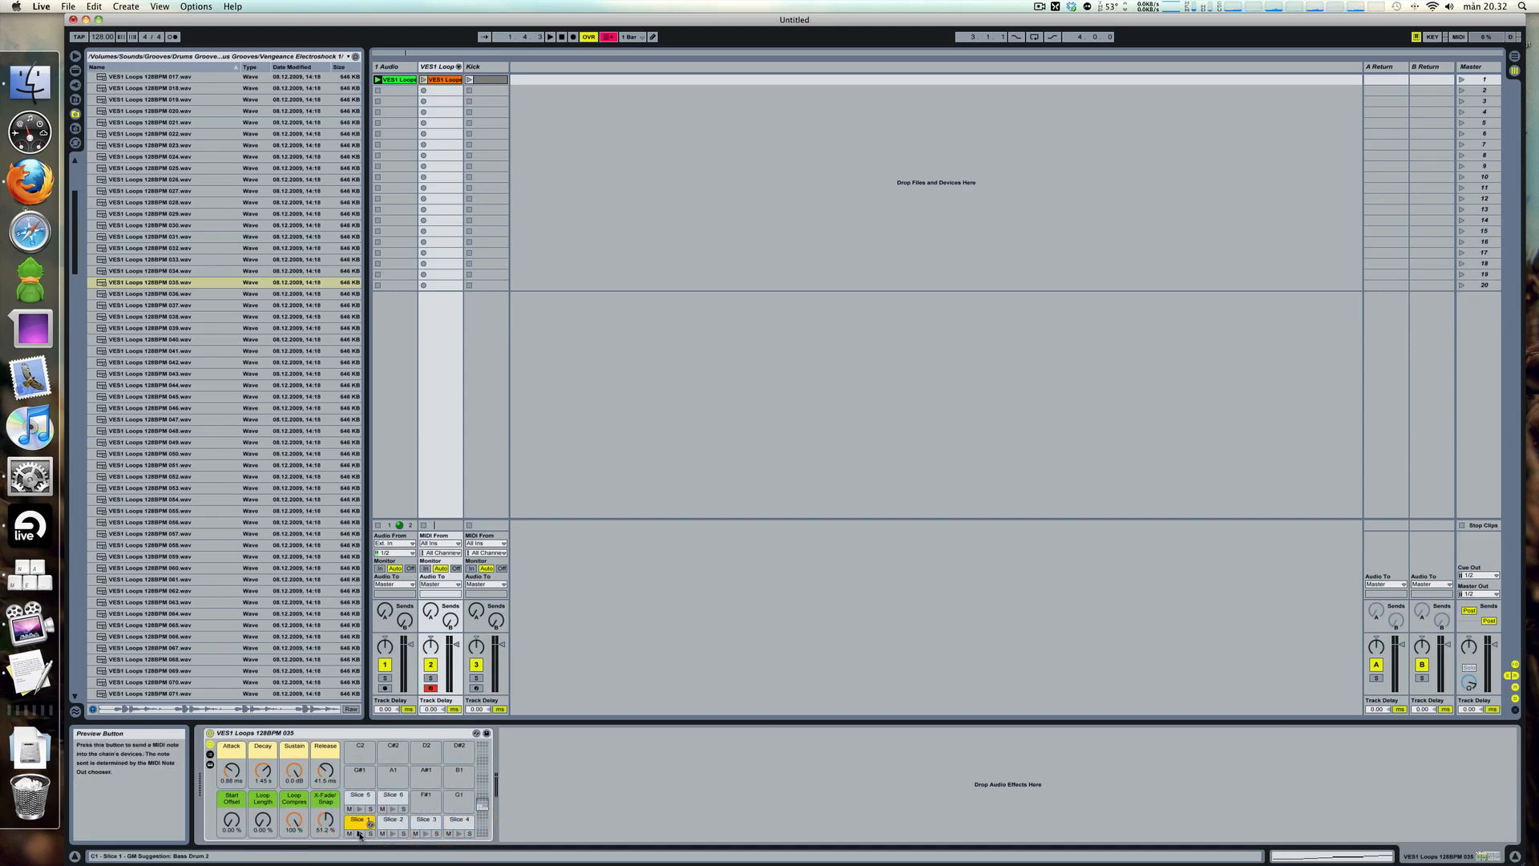
- Audition one of the six new slice pads in the Drum Rack
left_click(427, 834)
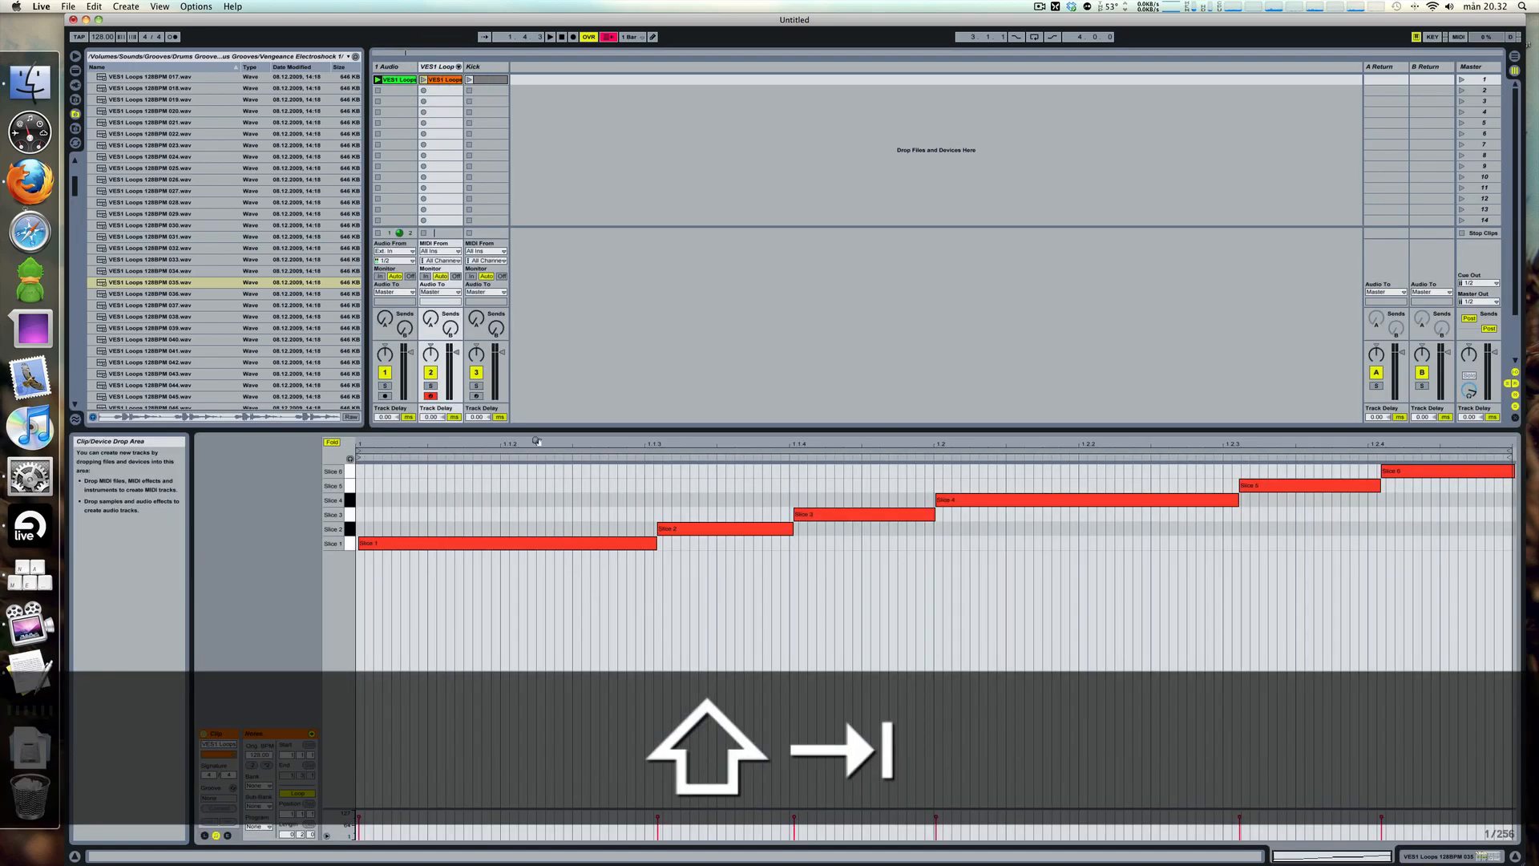
key("cmd+2")
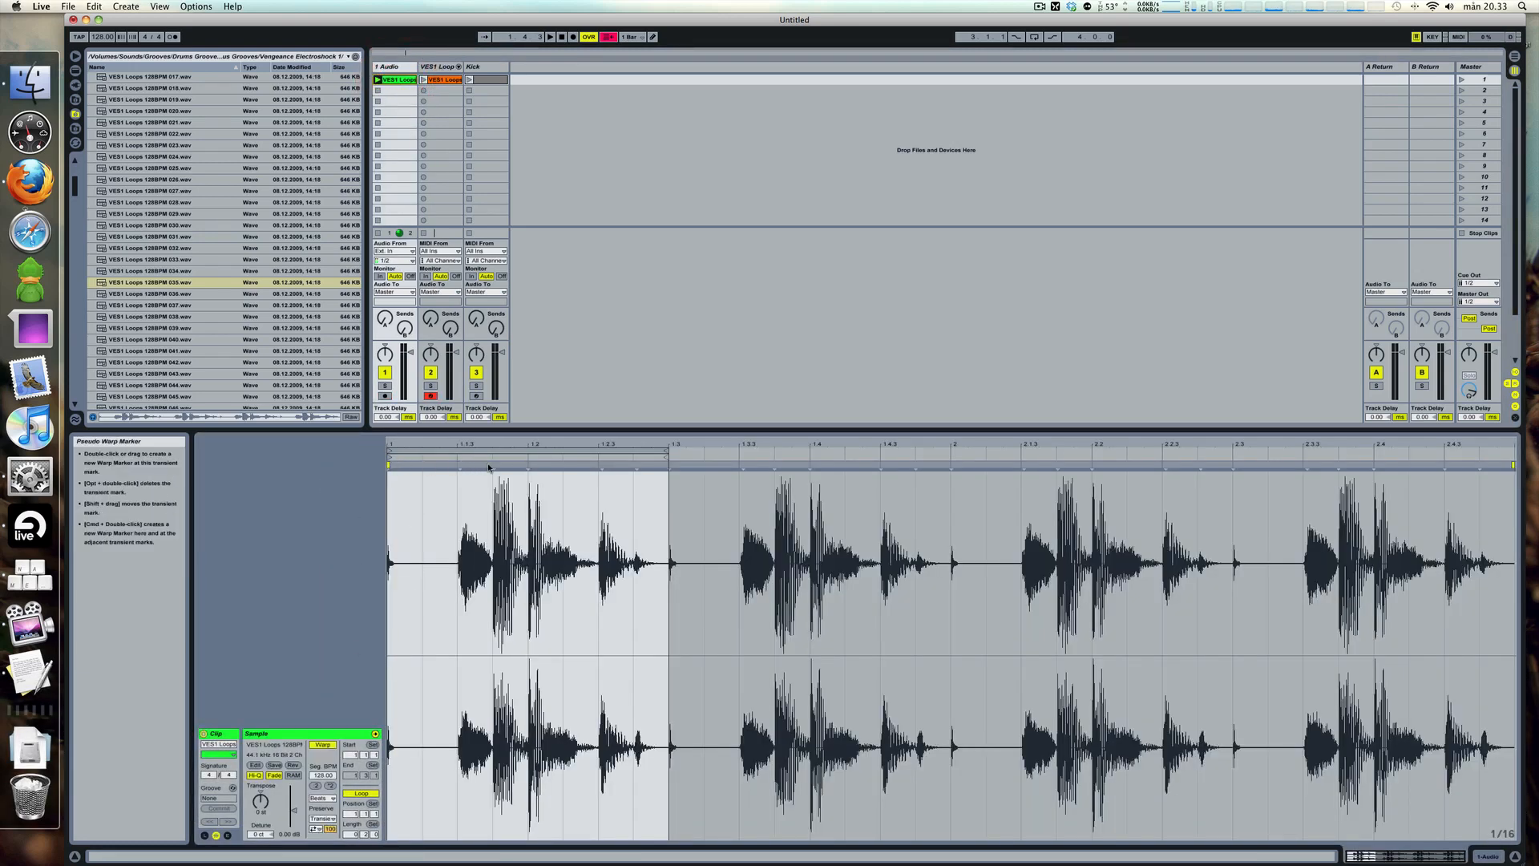
left_click(439, 80)
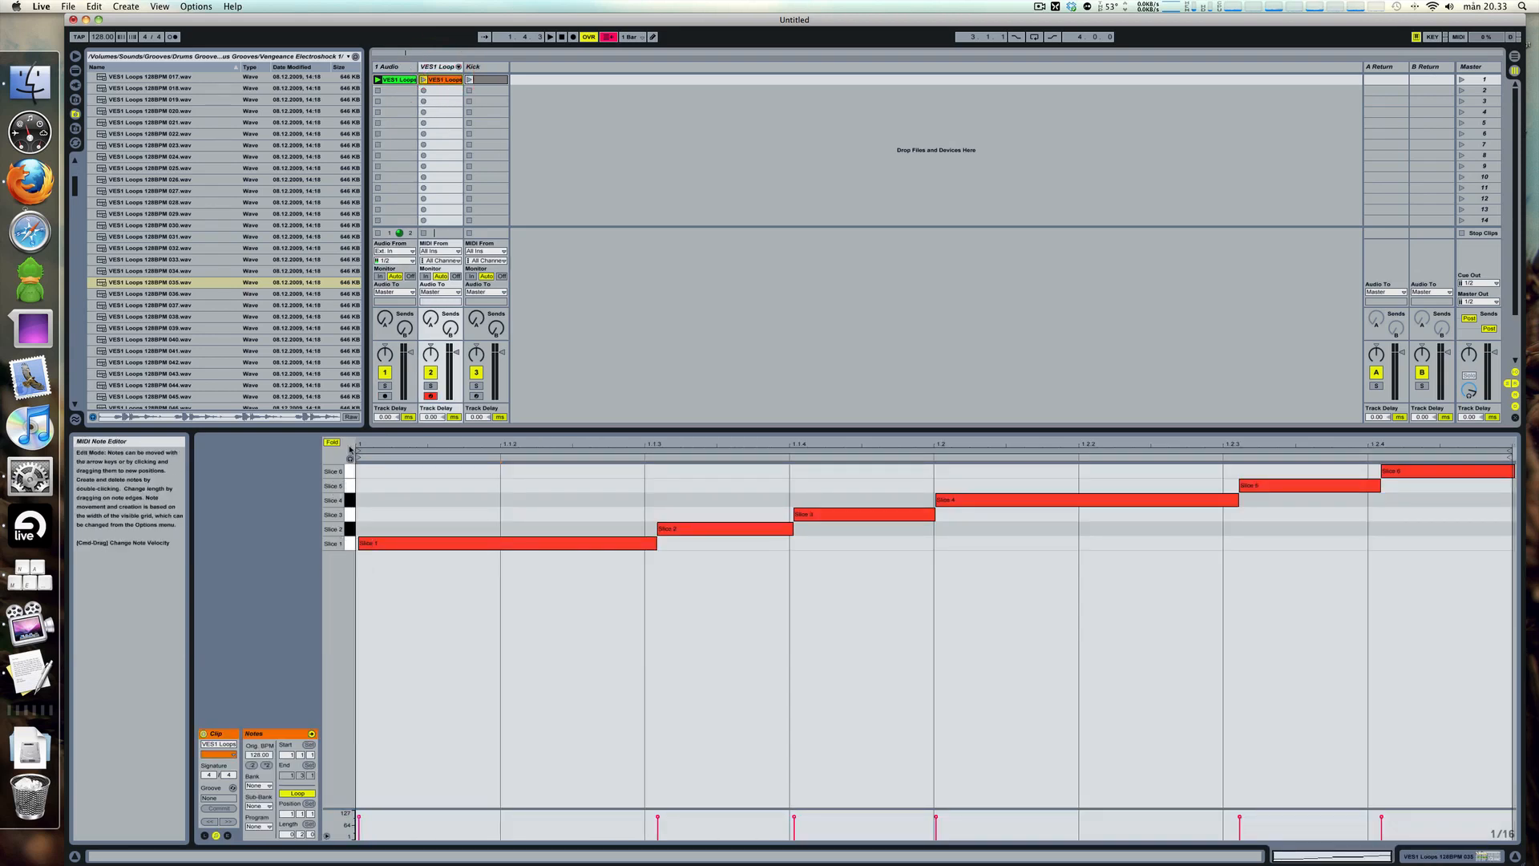
left_click(510, 544)
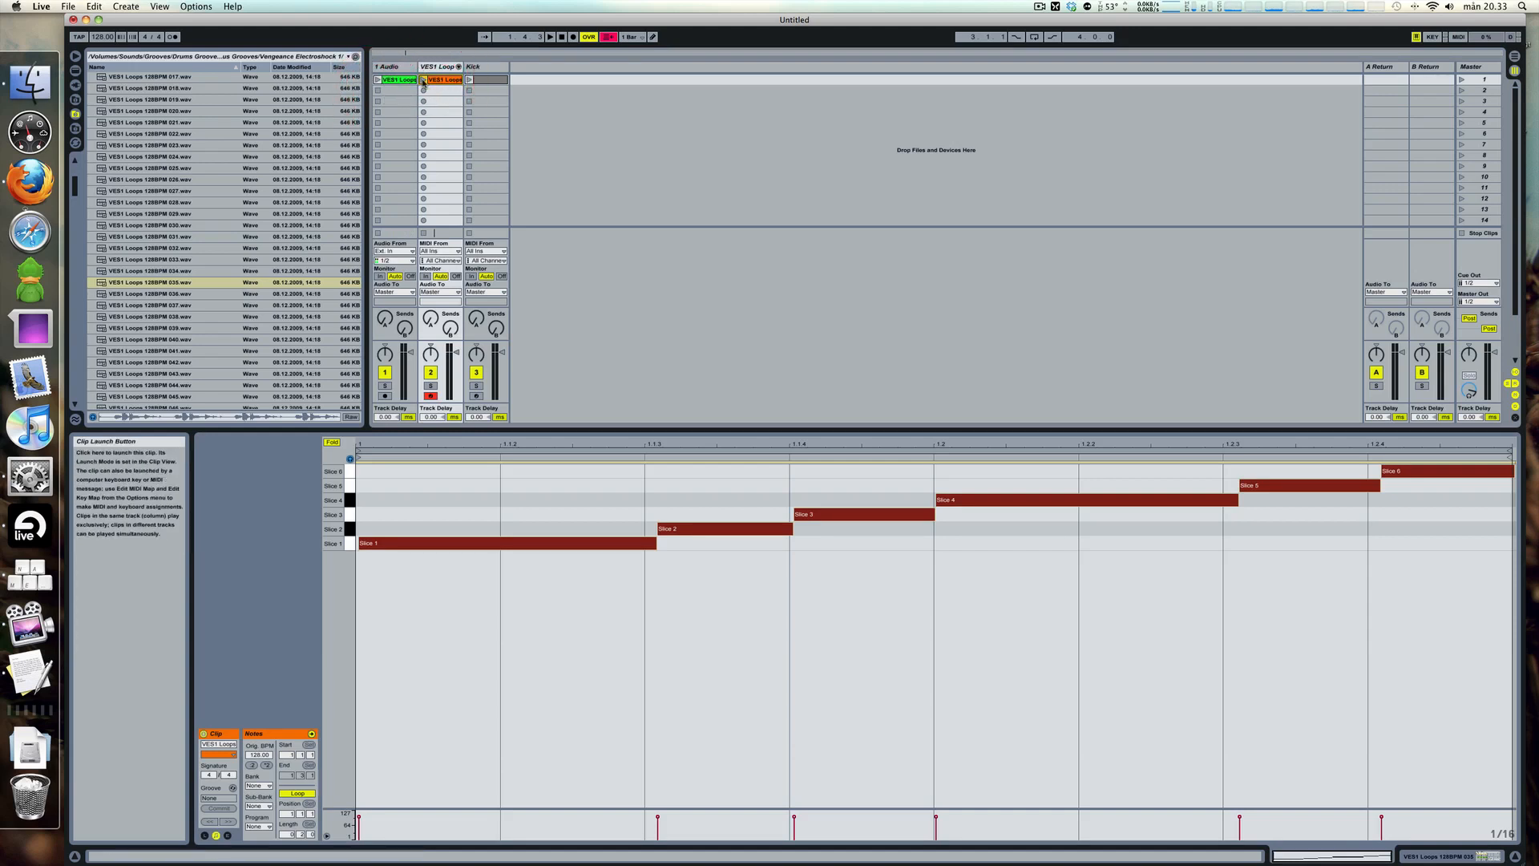
- Play the sliced clip and move slice notes to new positions for a rearranged beat
left_click(422, 80)
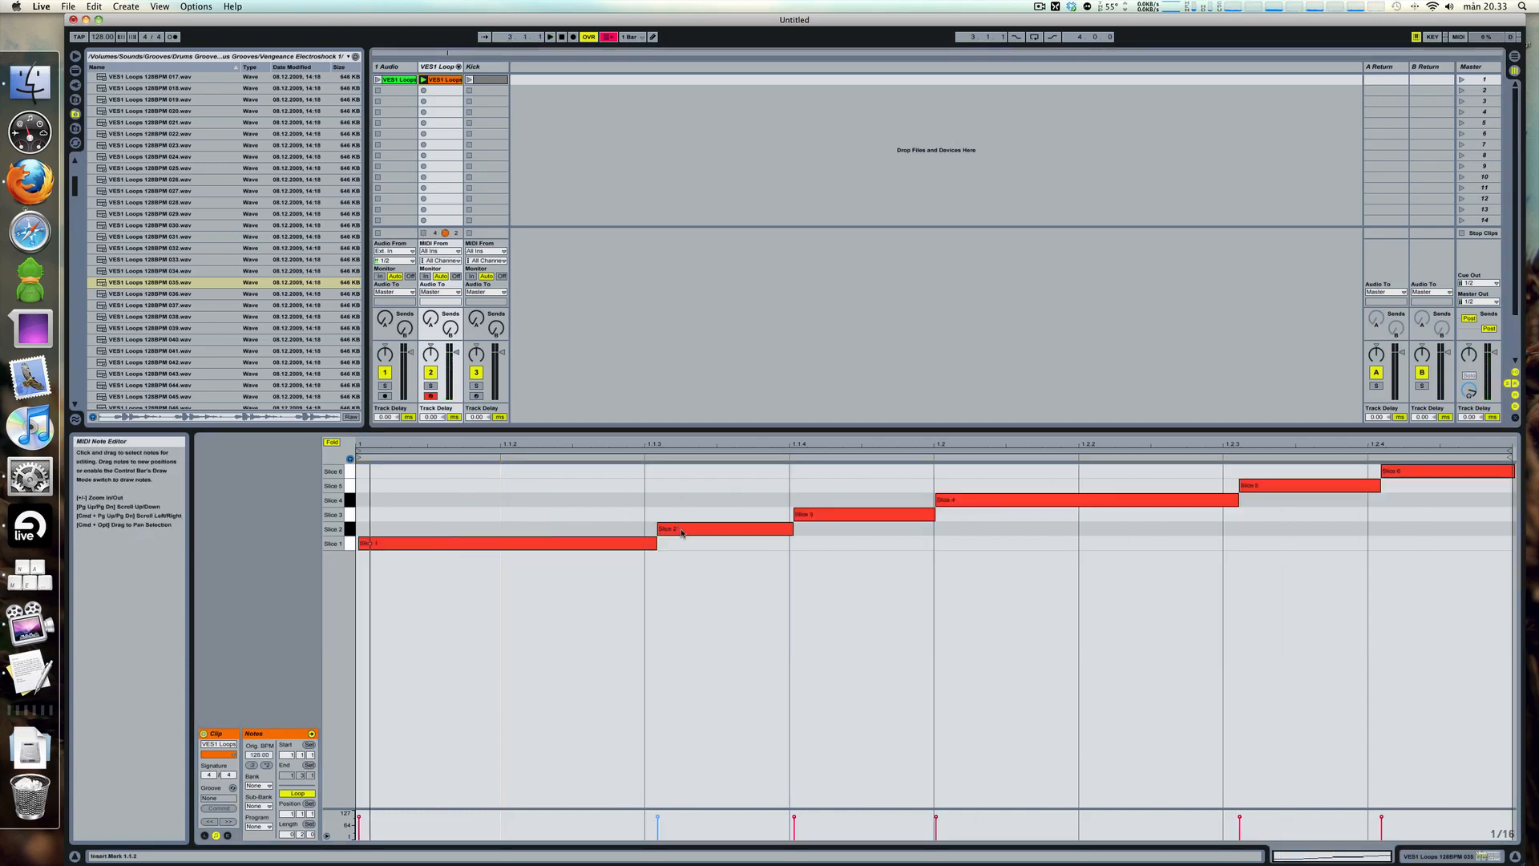
left_click(860, 513)
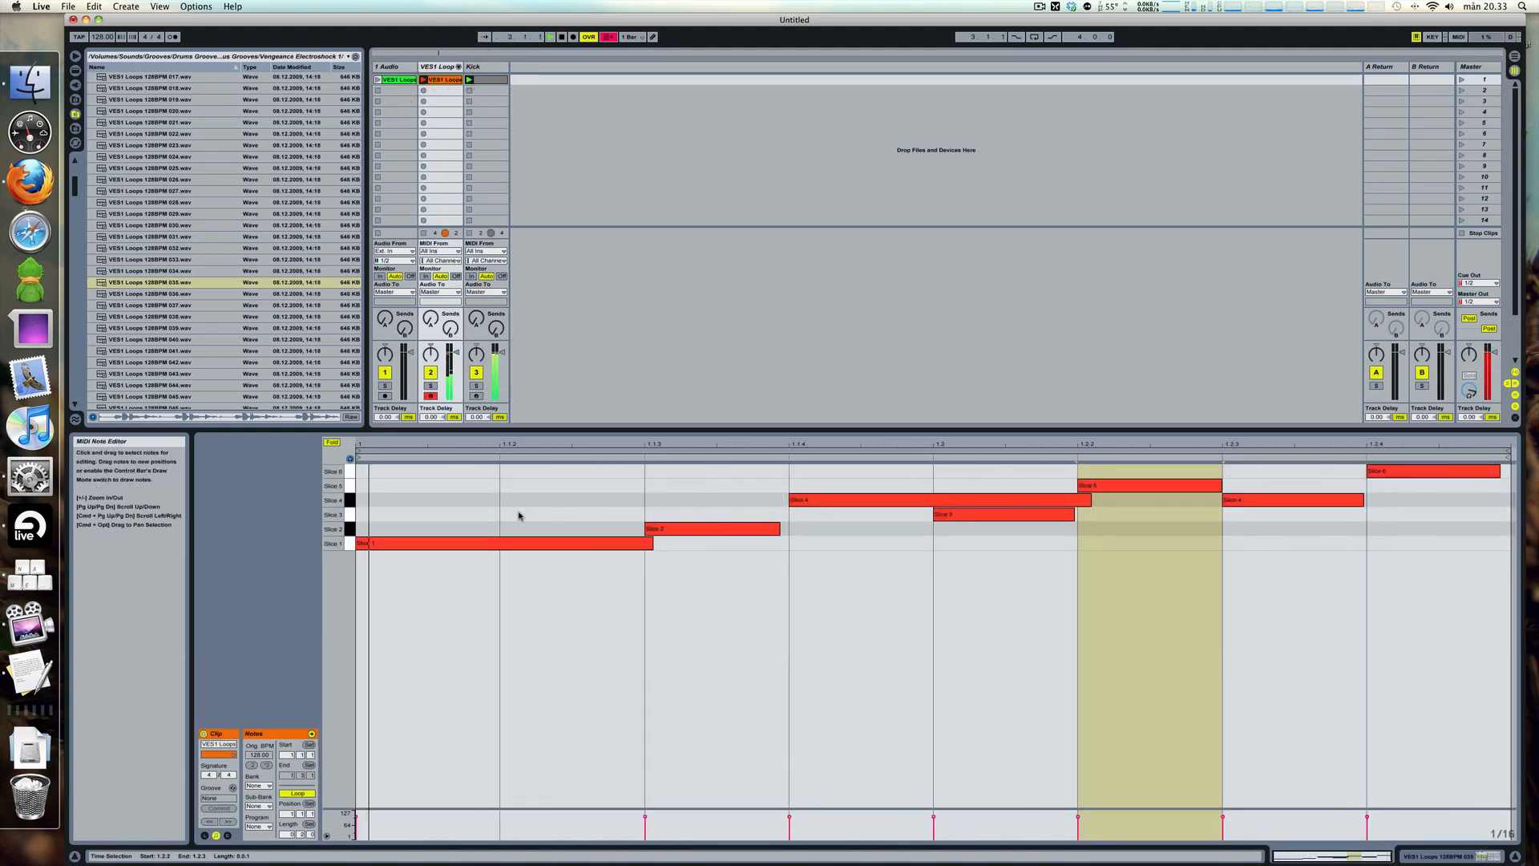
key("cmd+1")
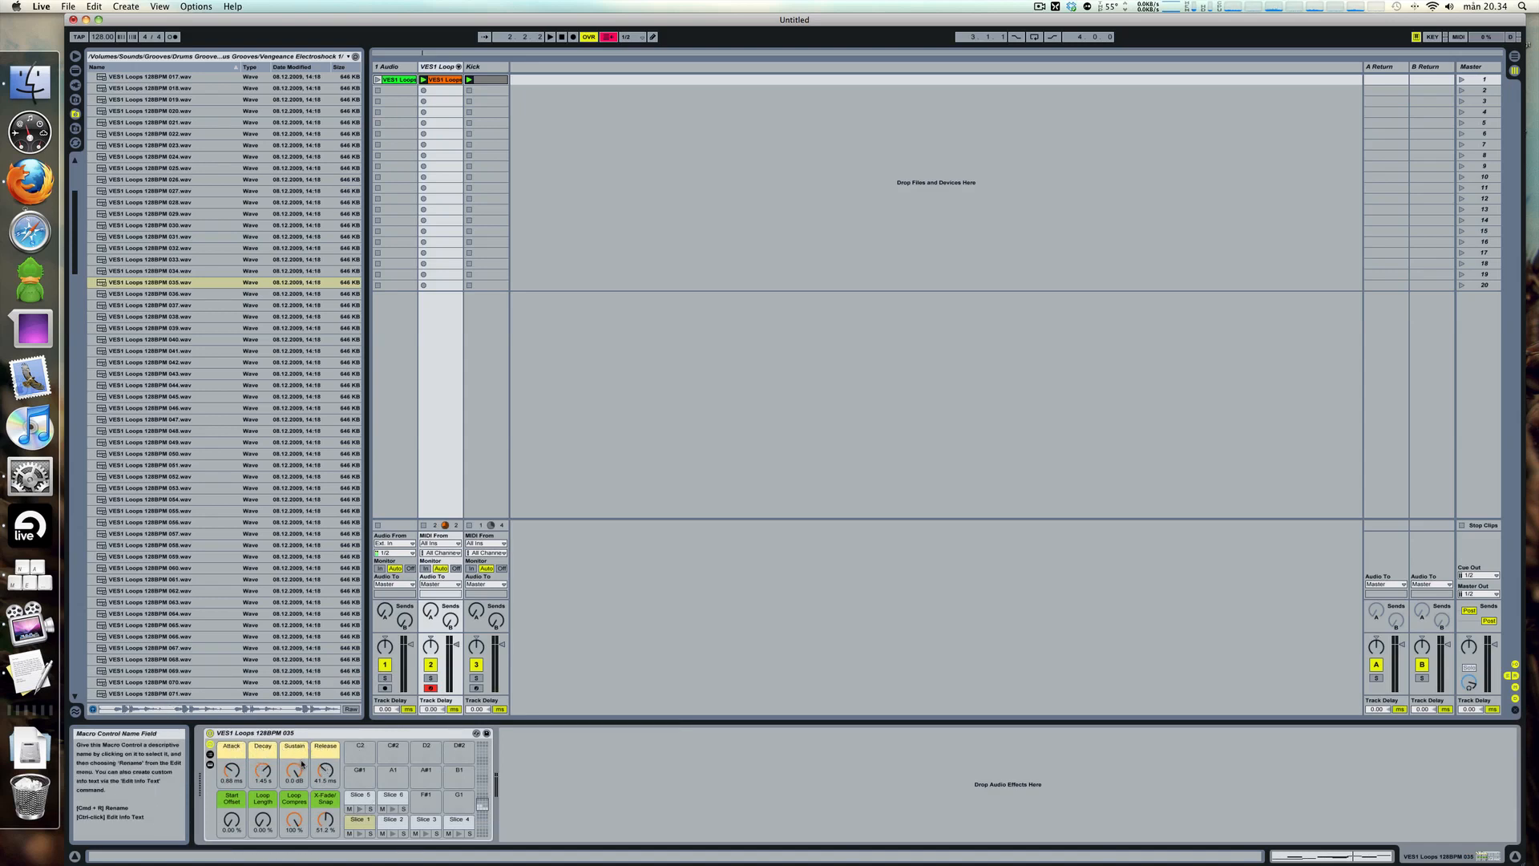
- Play the loop and set the Drum Rack macros to longer Attack and shorter Decay
left_click(212, 755)
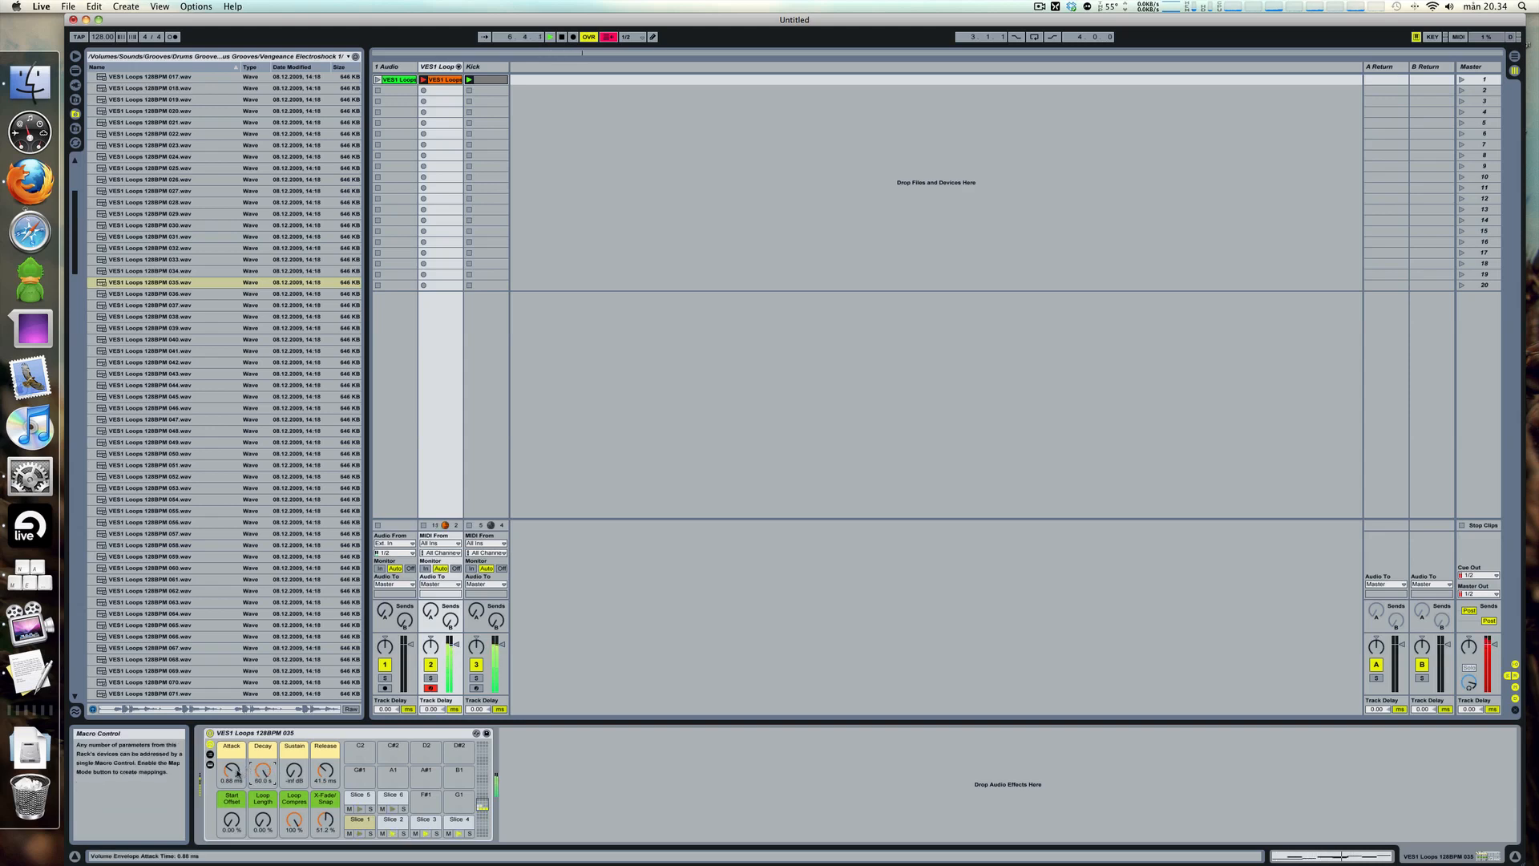
left_click_drag(233, 772, 233, 755)
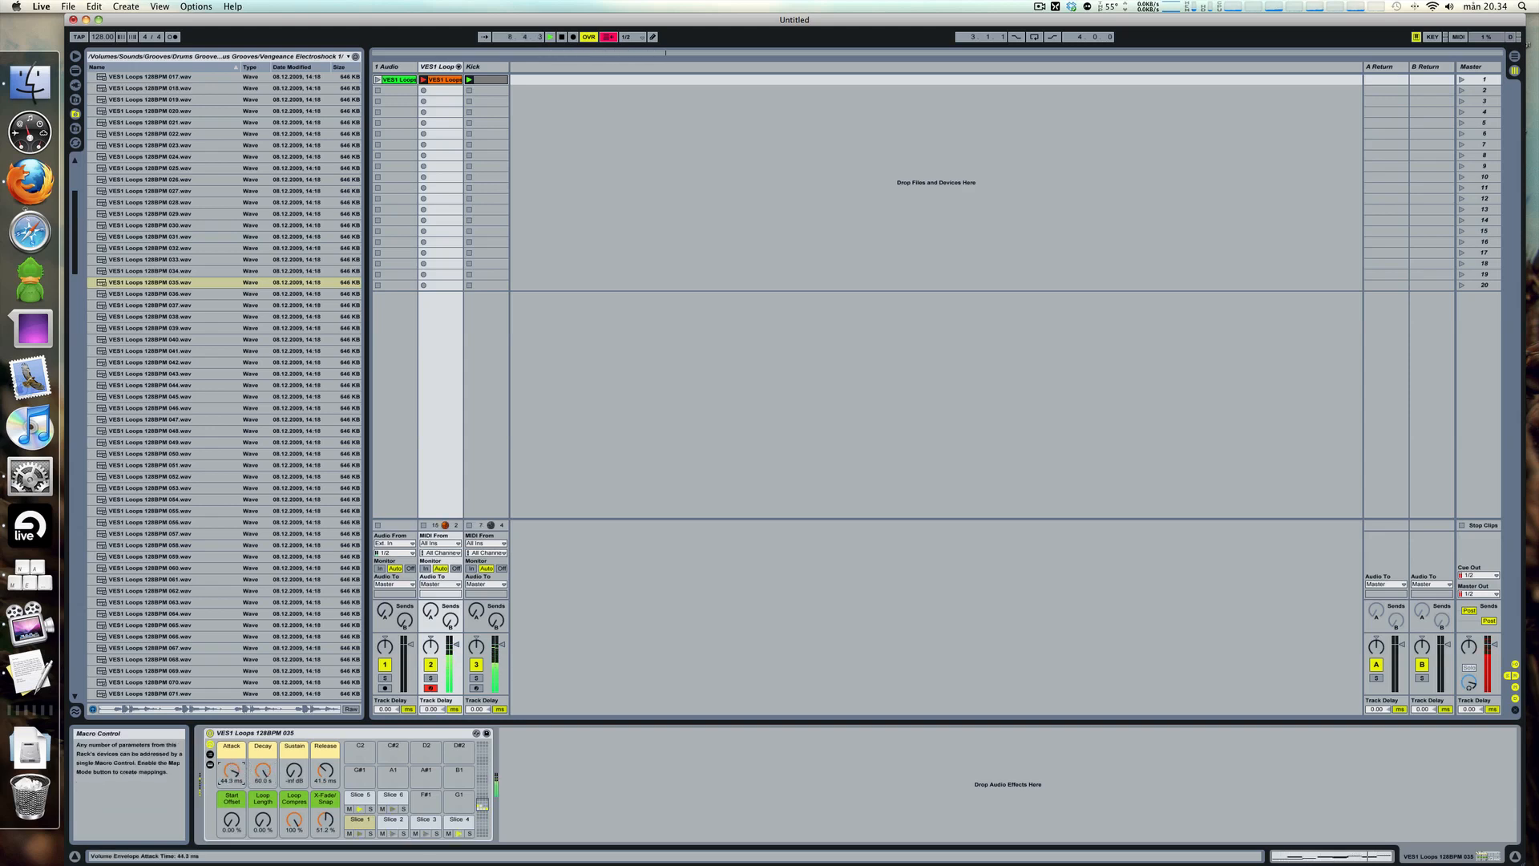
left_click_drag(231, 771, 231, 755)
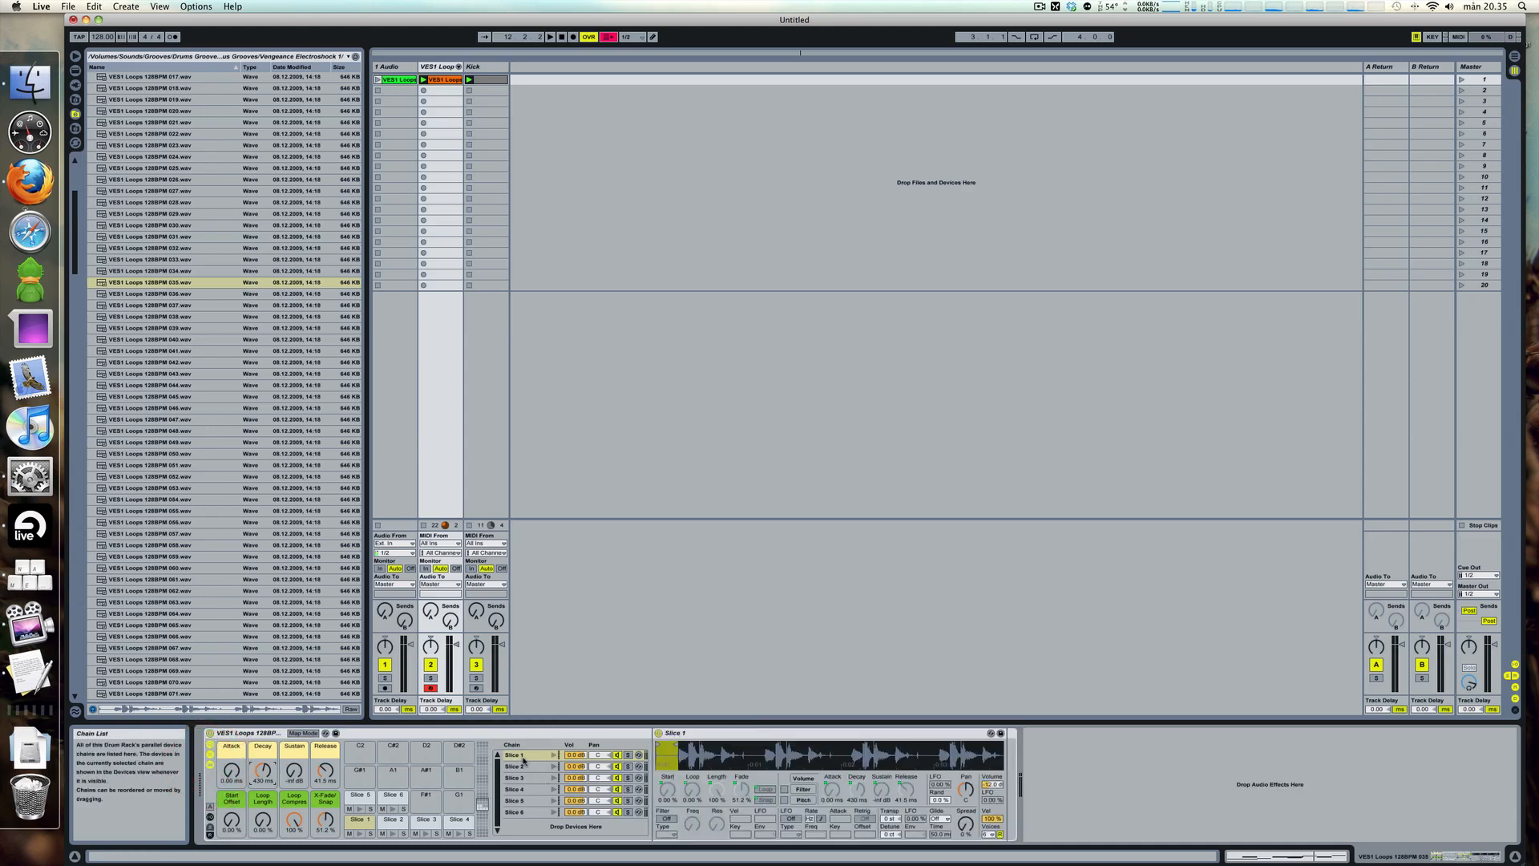
- Step through the Slice 3, Slice 4 and Slice 2 chains in the Chain List, ending on Slice 4
left_click(519, 753)
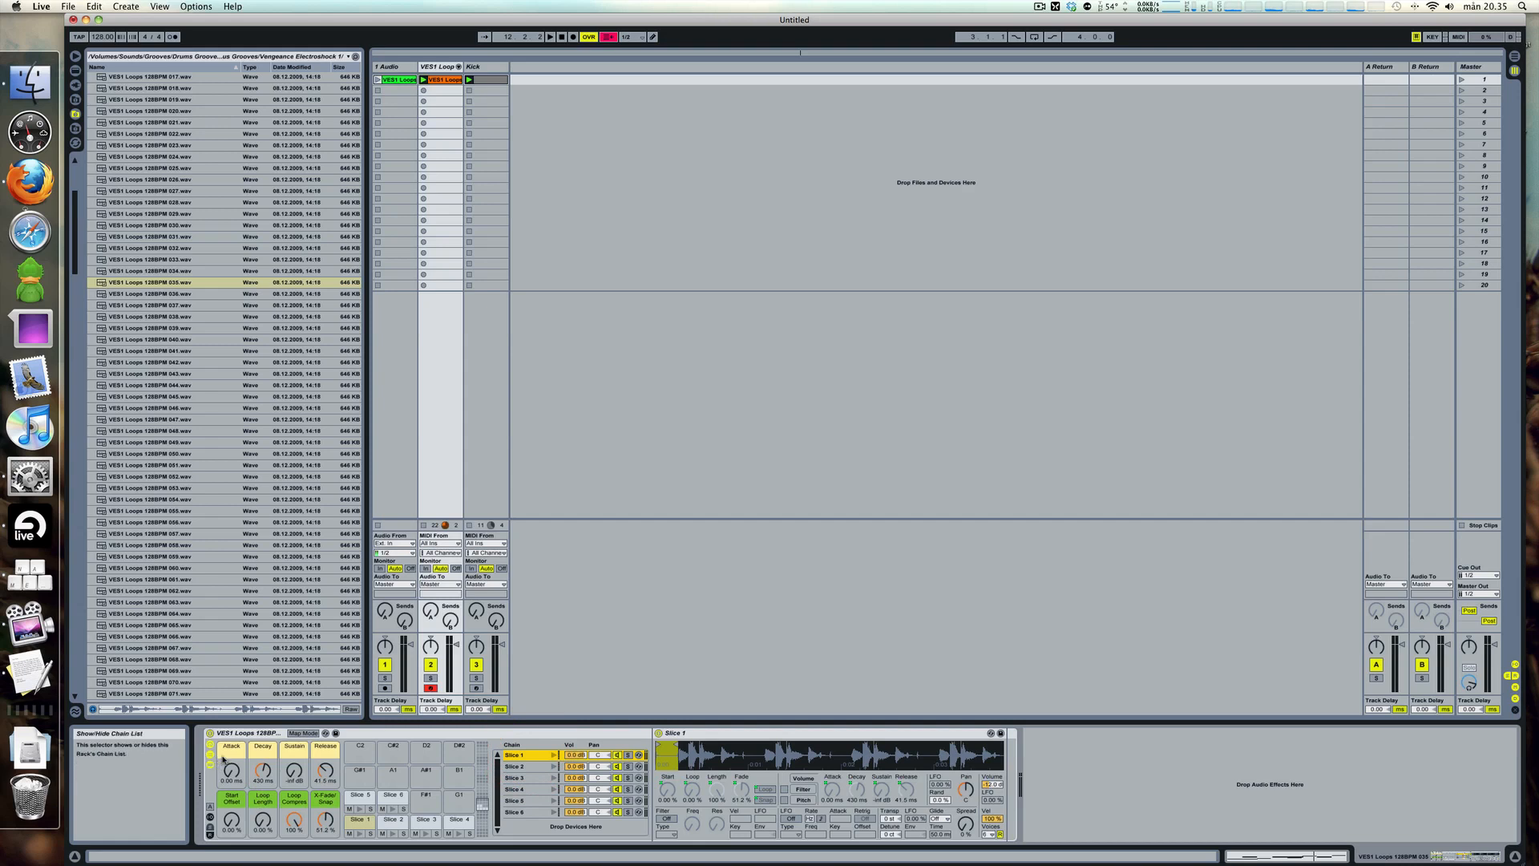
left_click(518, 776)
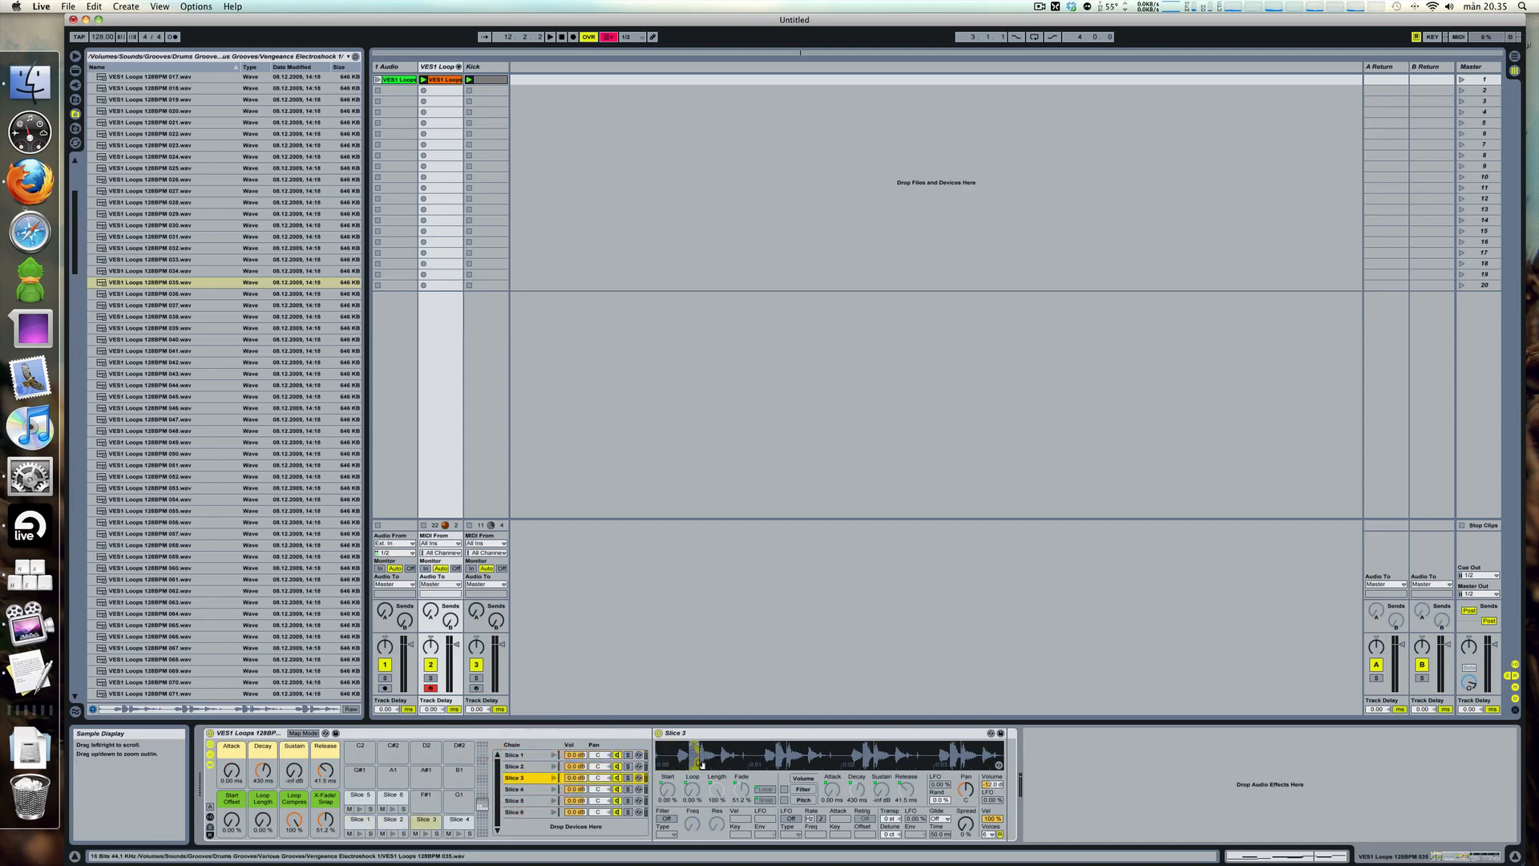
left_click(515, 791)
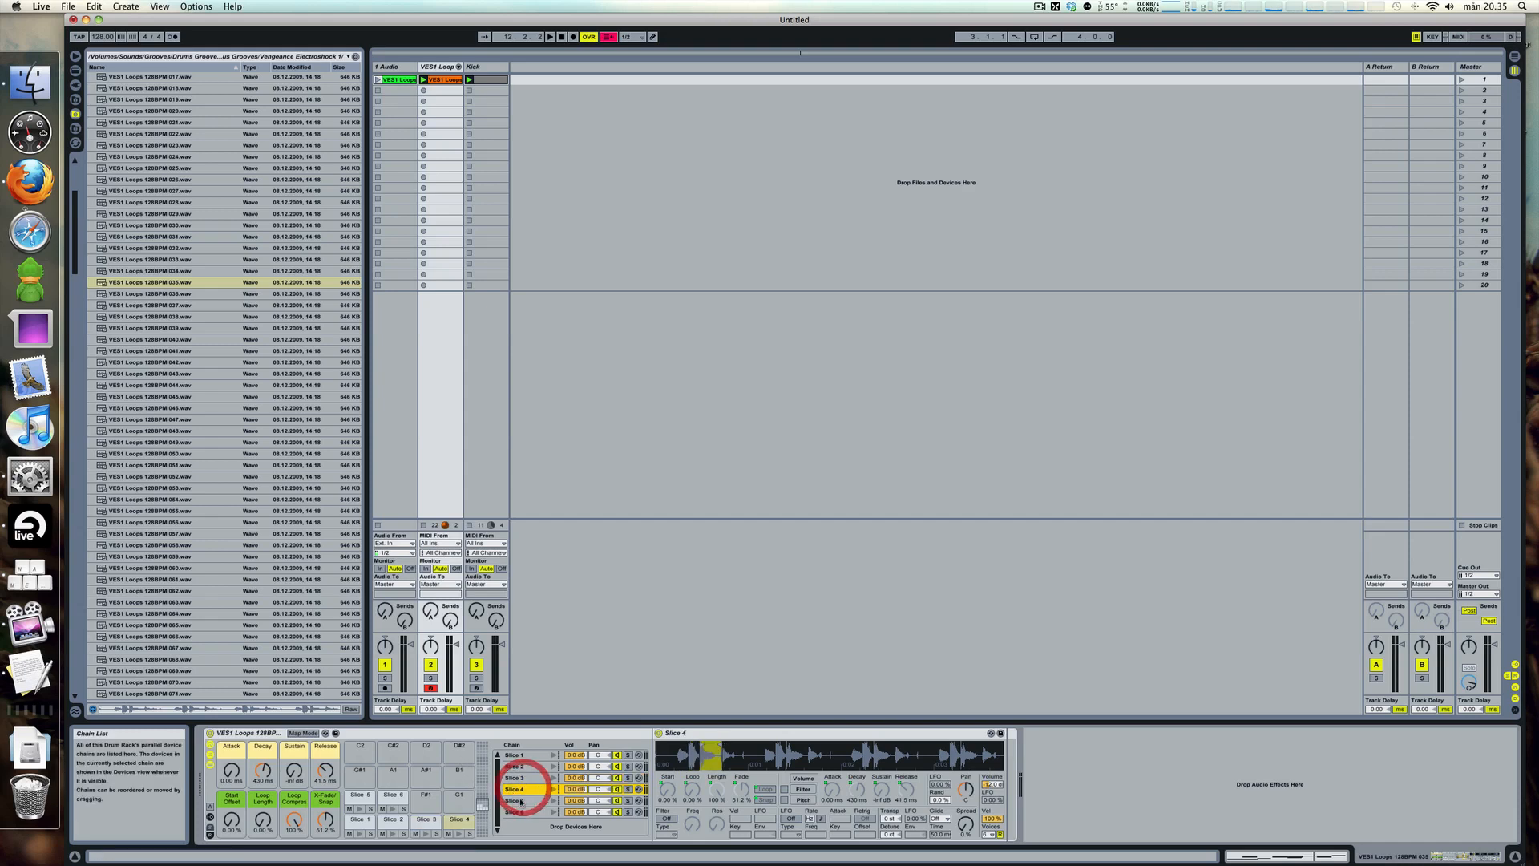
left_click(519, 789)
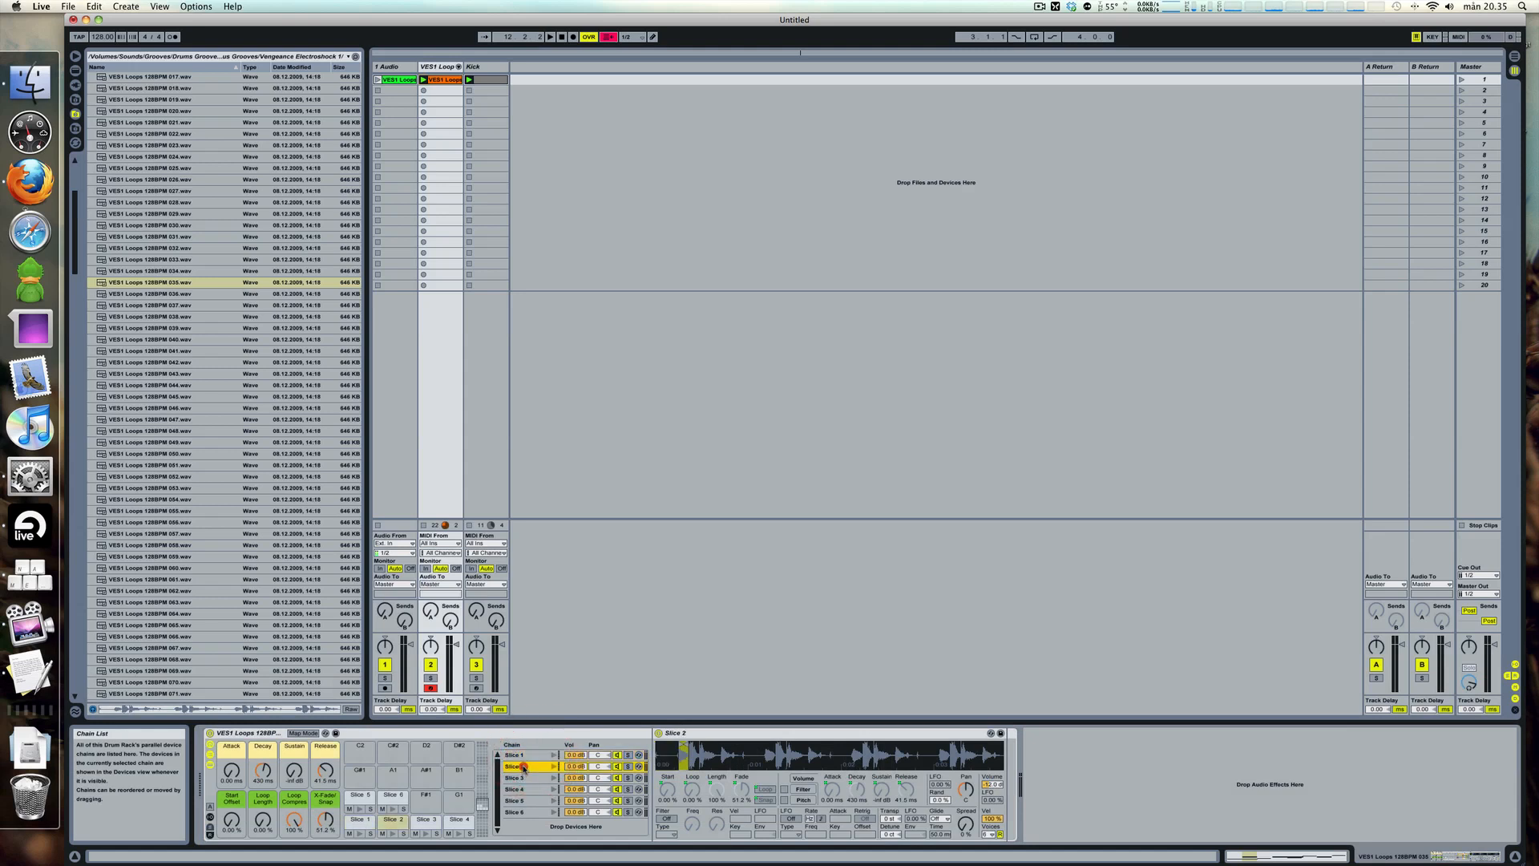
left_click(515, 778)
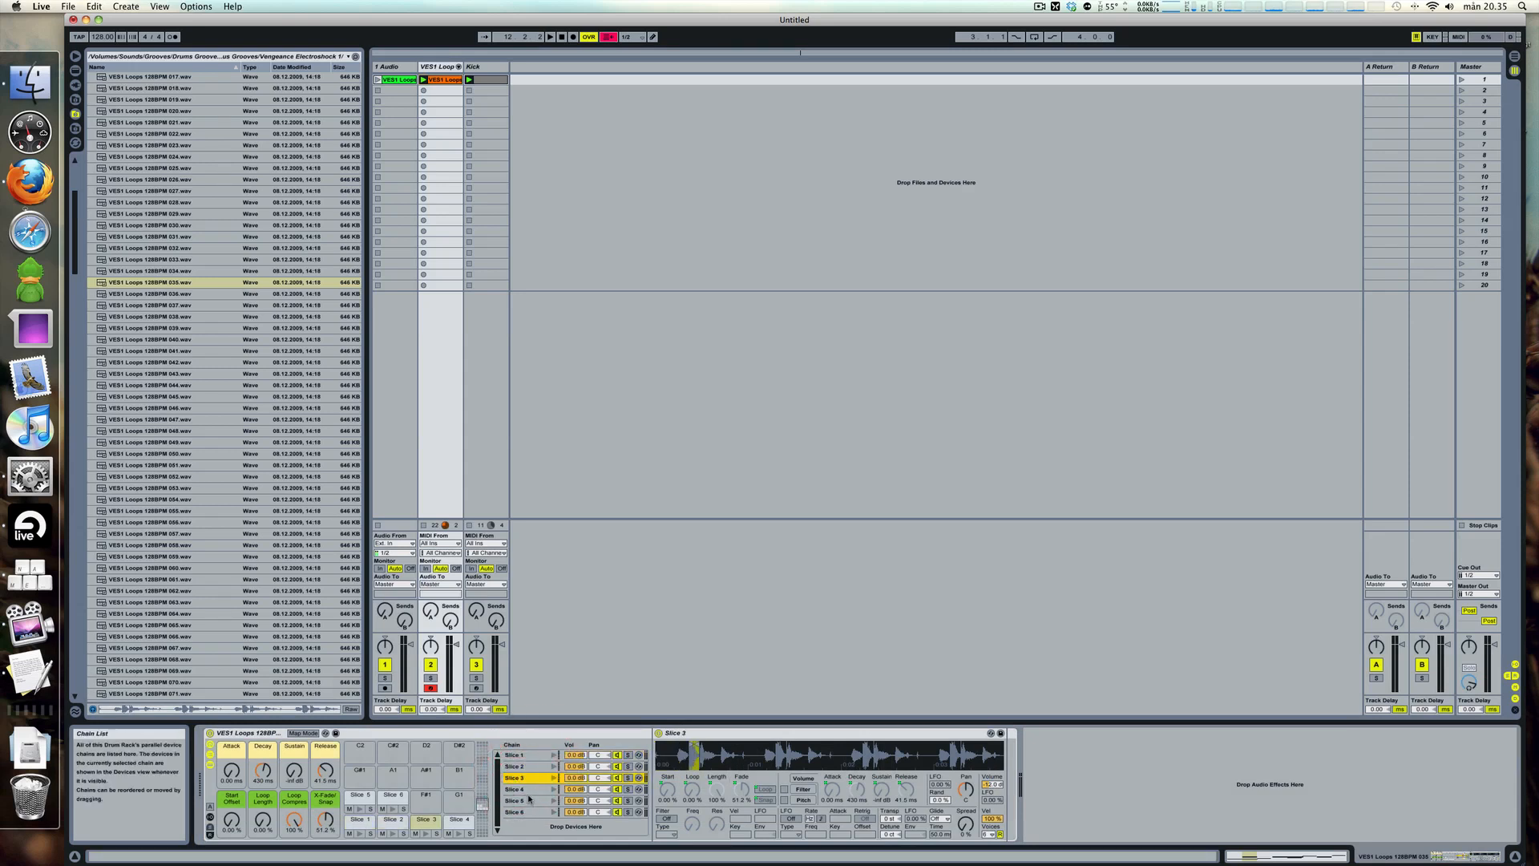
left_click(515, 789)
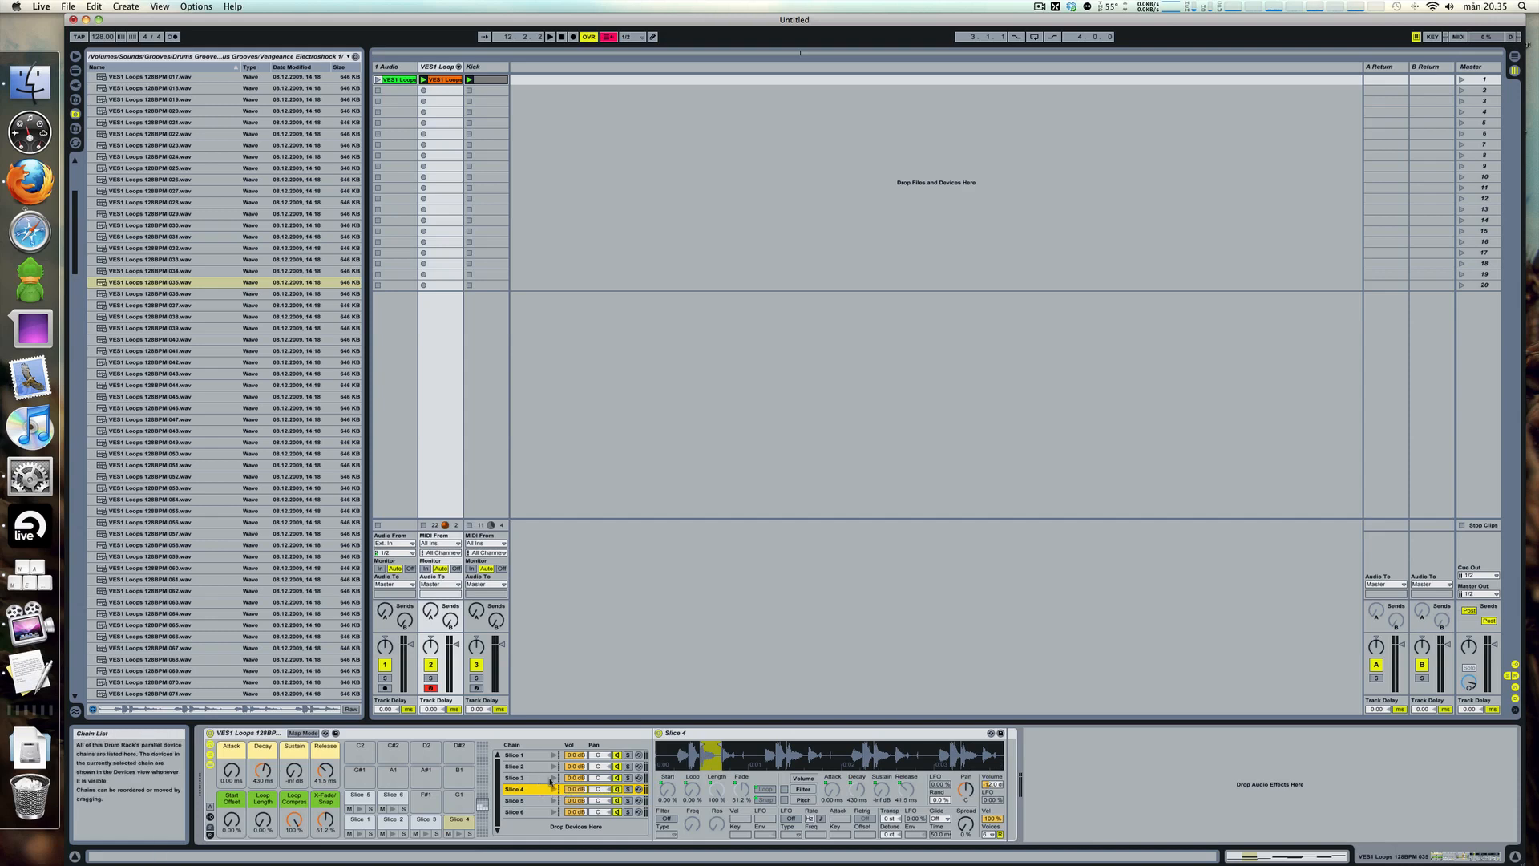
left_click(520, 777)
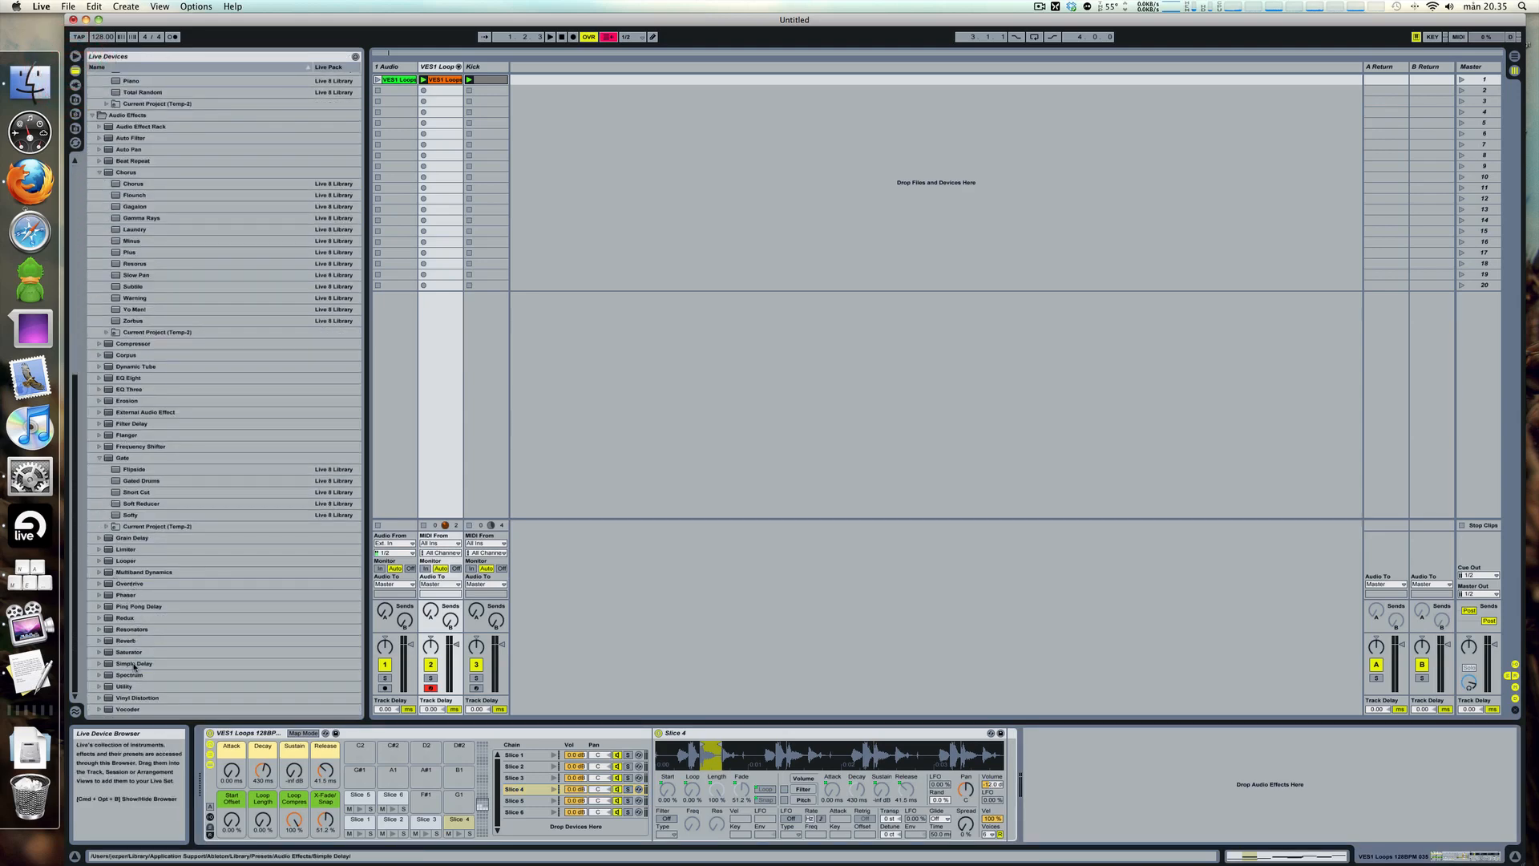
- Add a Ping Pong Delay to the Slice 4 chain, then bring up Slice 2
left_click(138, 606)
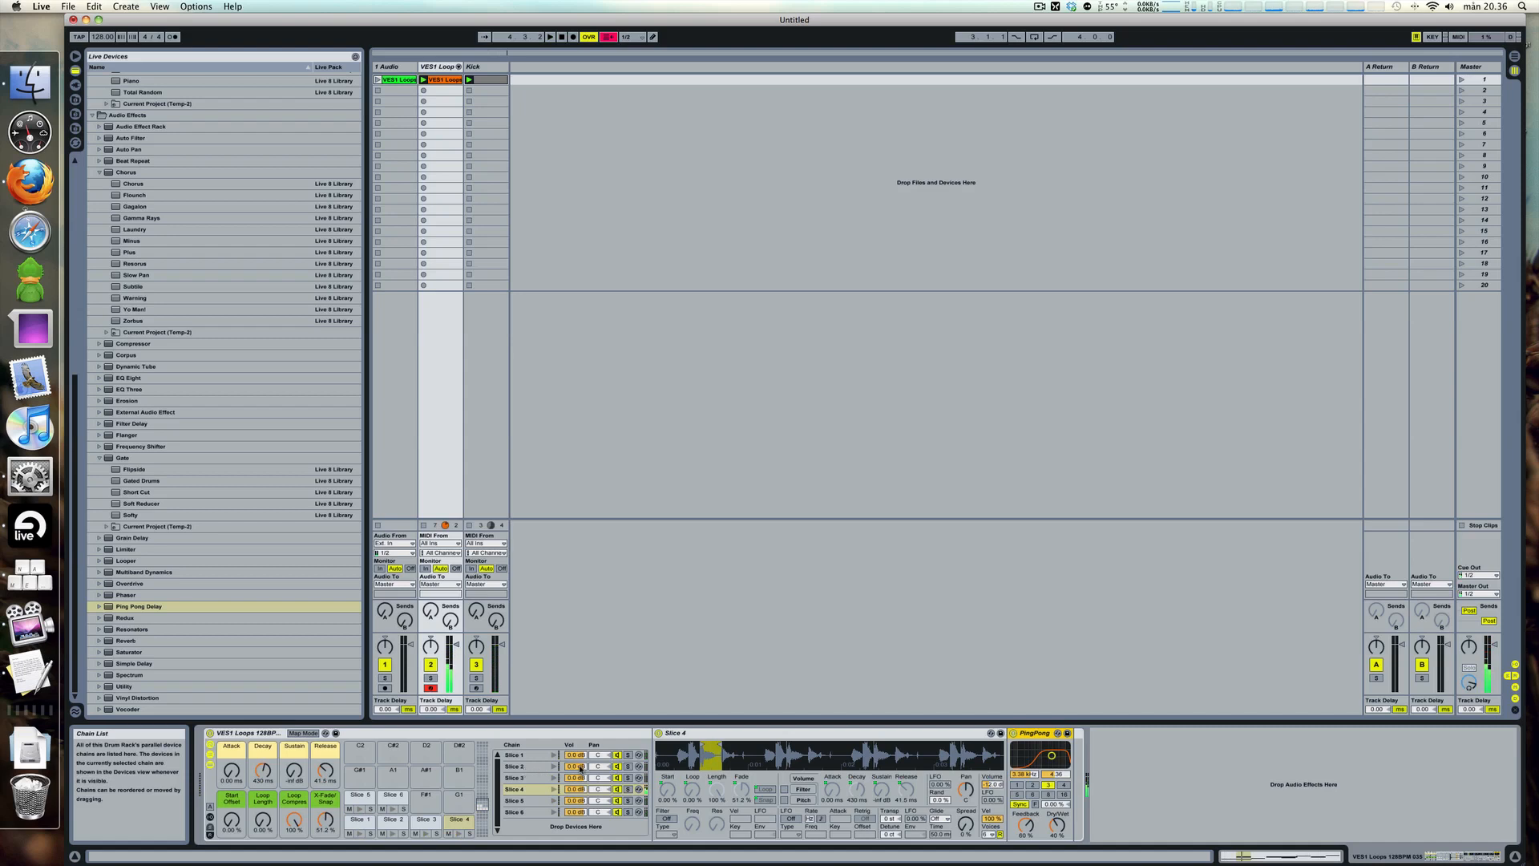
left_click(526, 767)
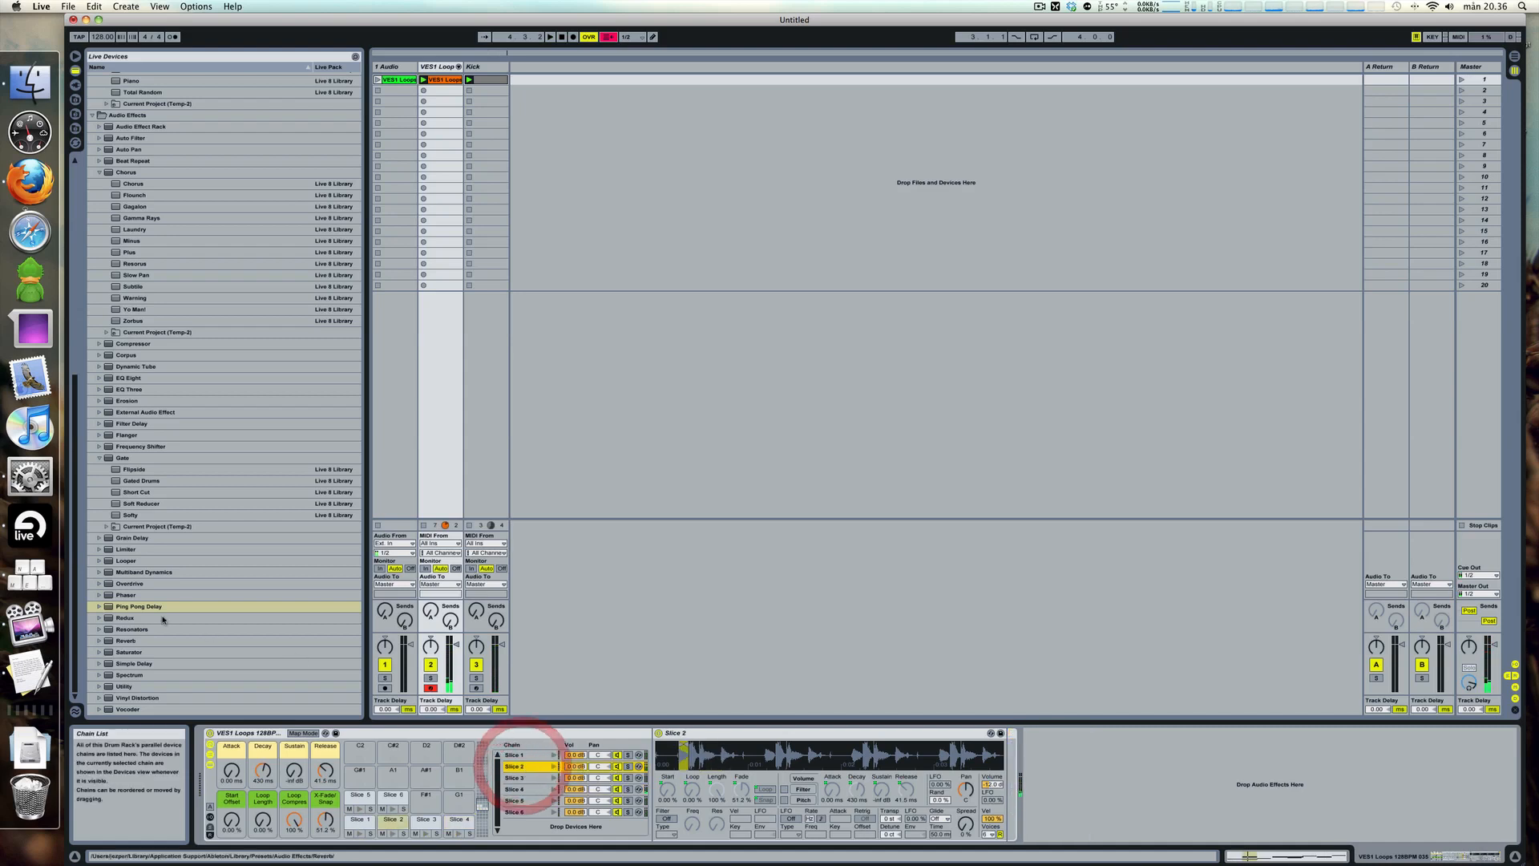
- Add a Reverb to the Slice 2 chain, then check the Slice 3 and Slice 4 chains
left_click(125, 640)
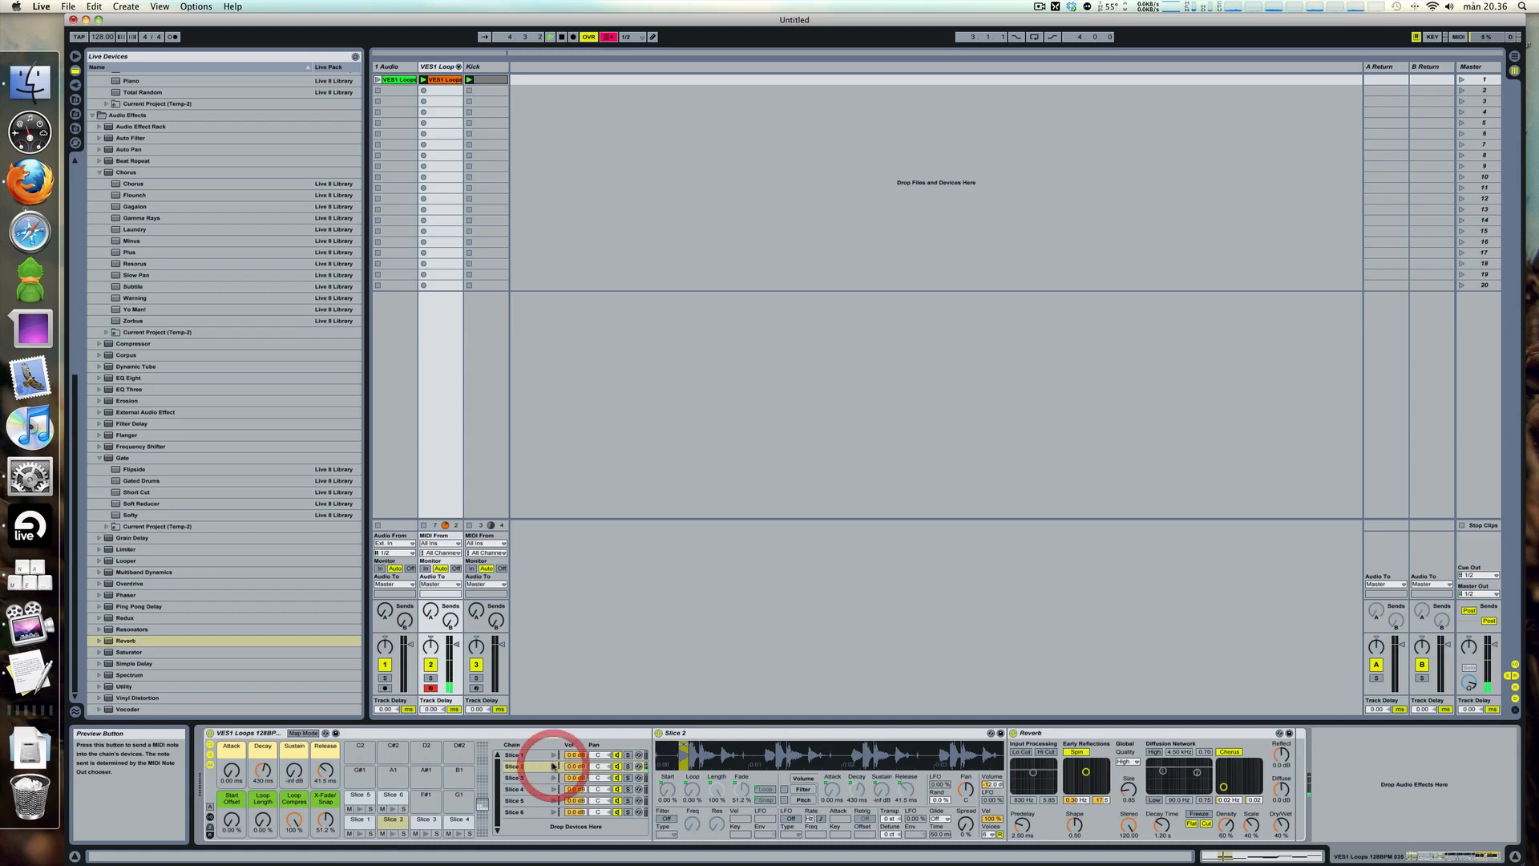
left_click(518, 766)
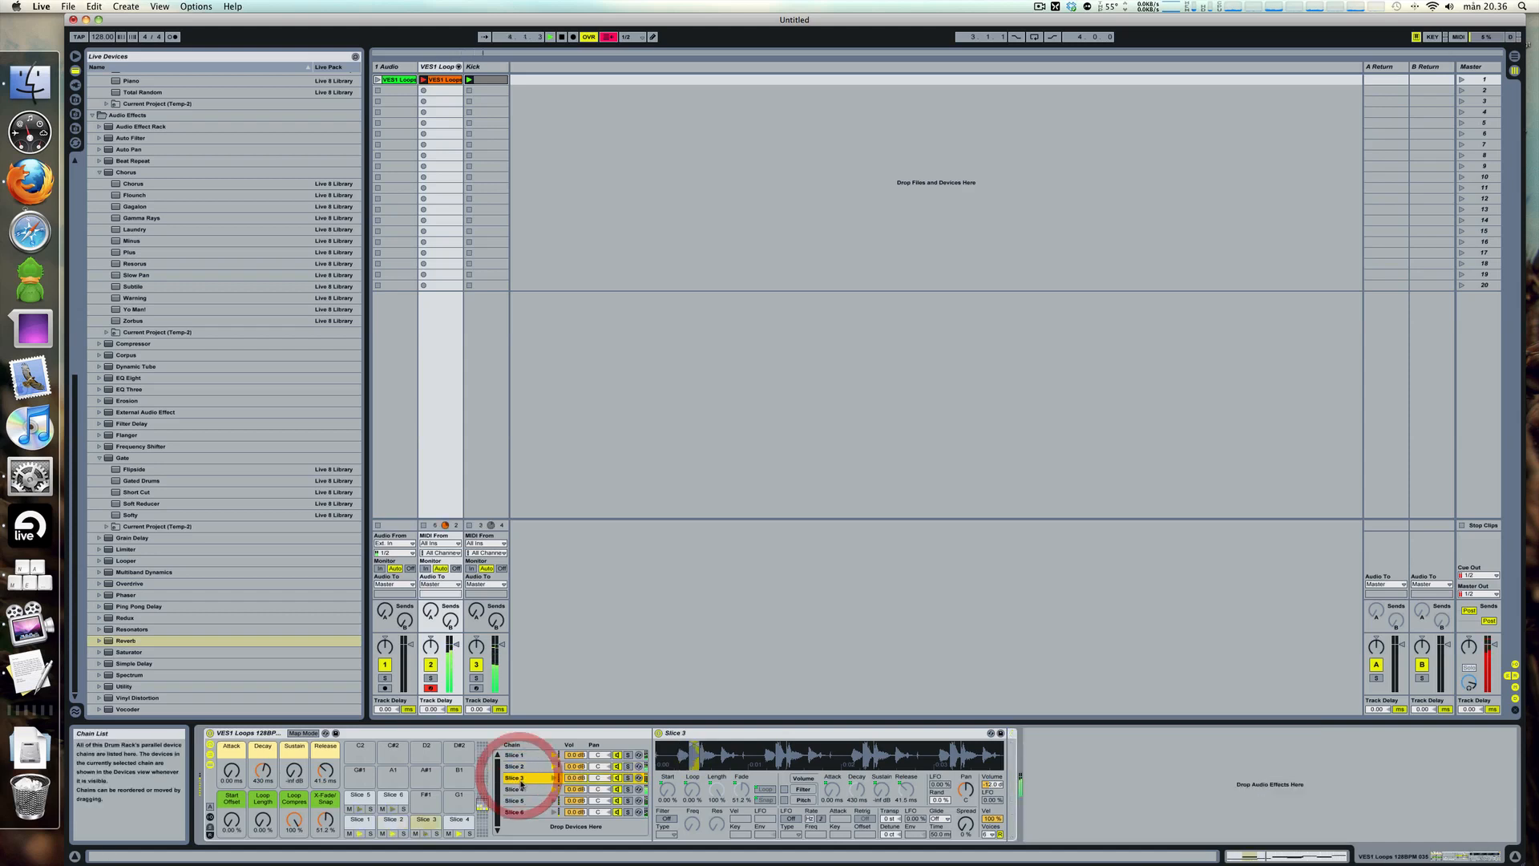
left_click(518, 789)
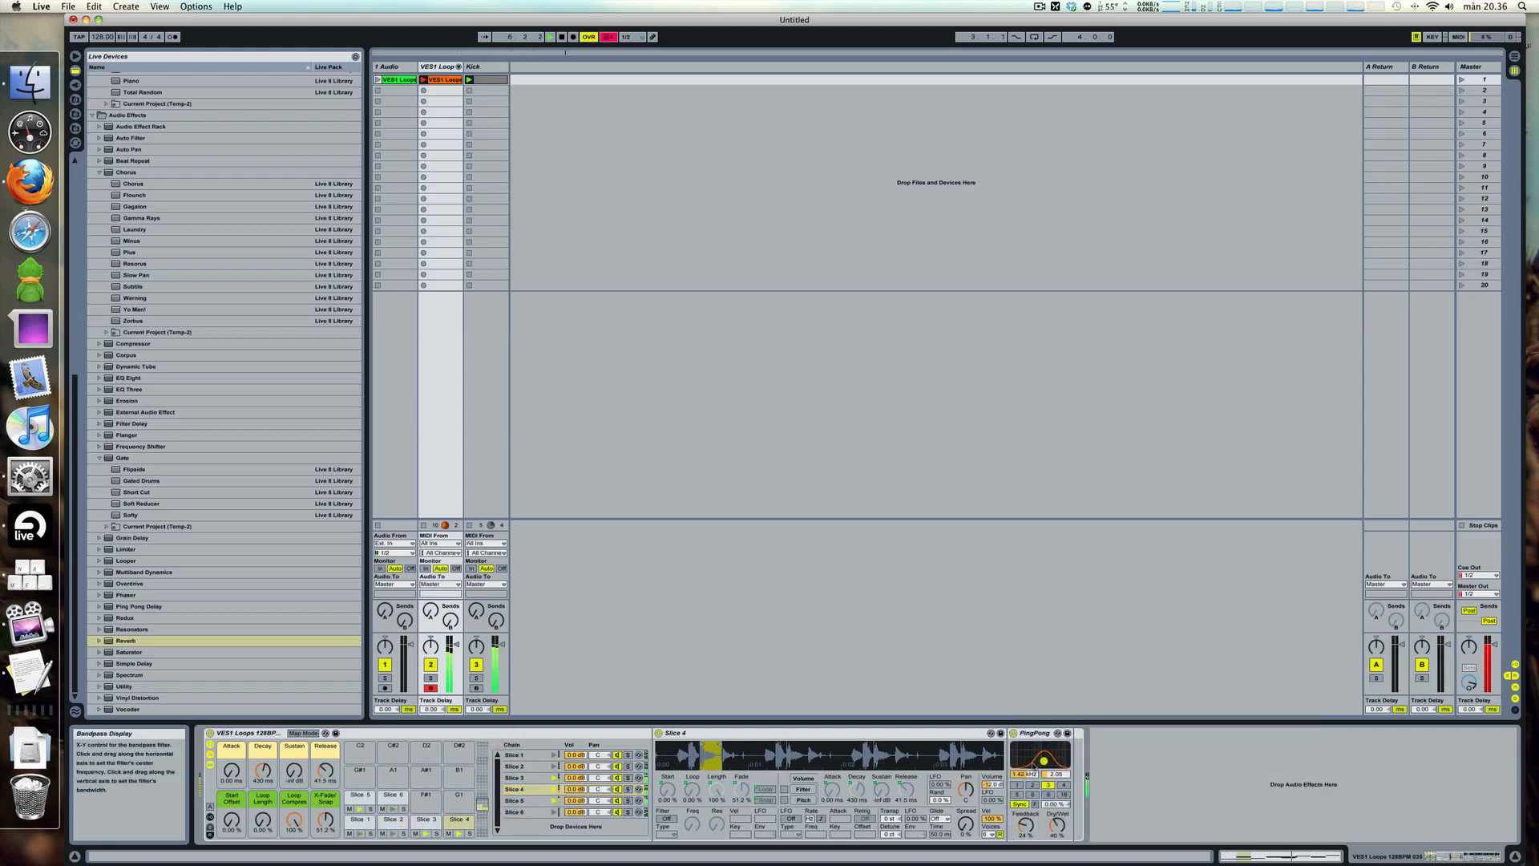
left_click(518, 800)
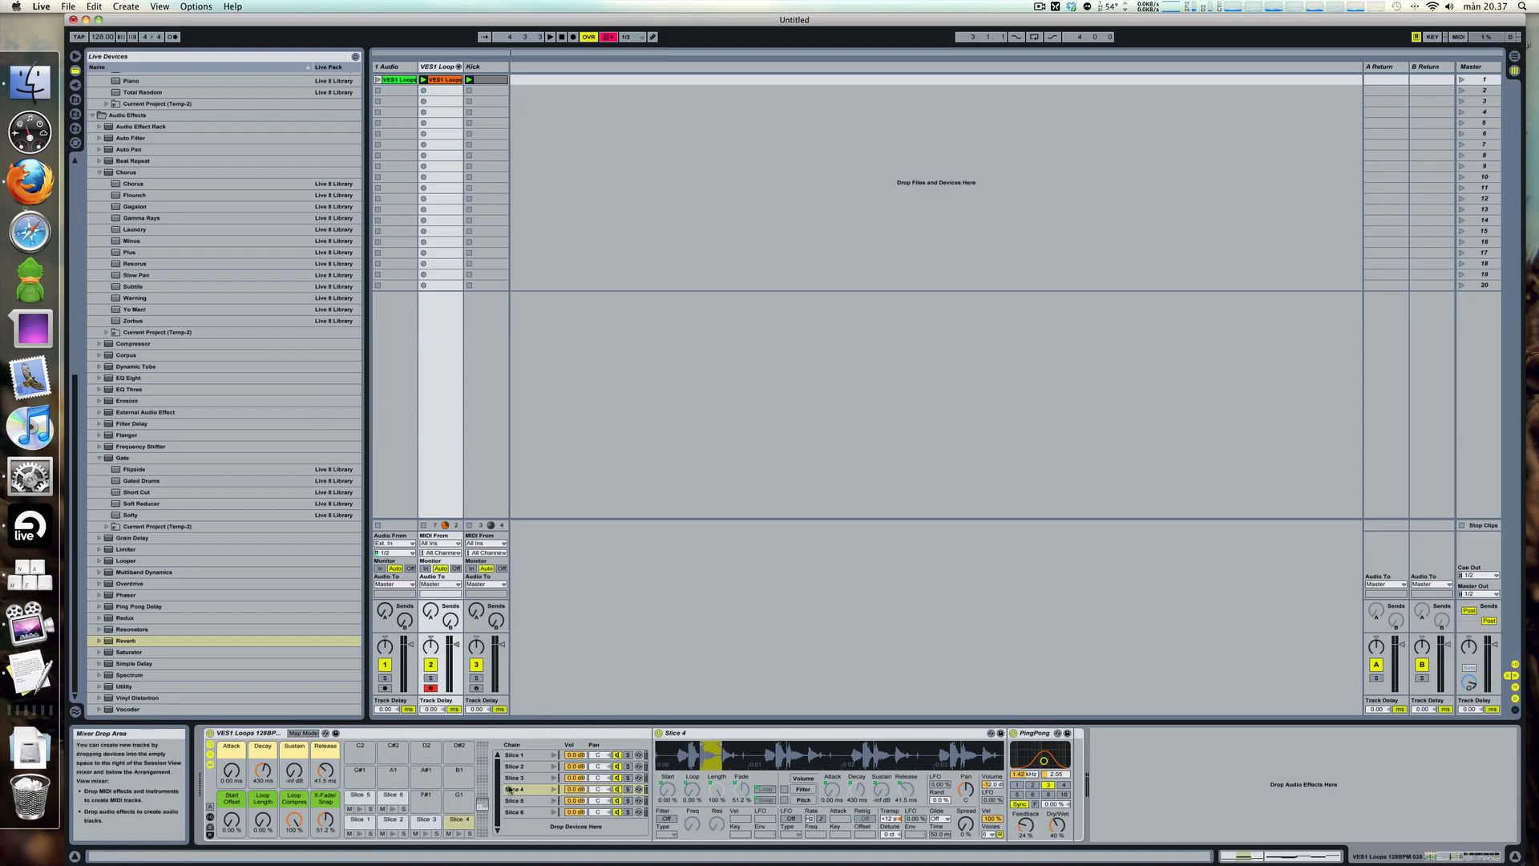
mouse_move(481, 796)
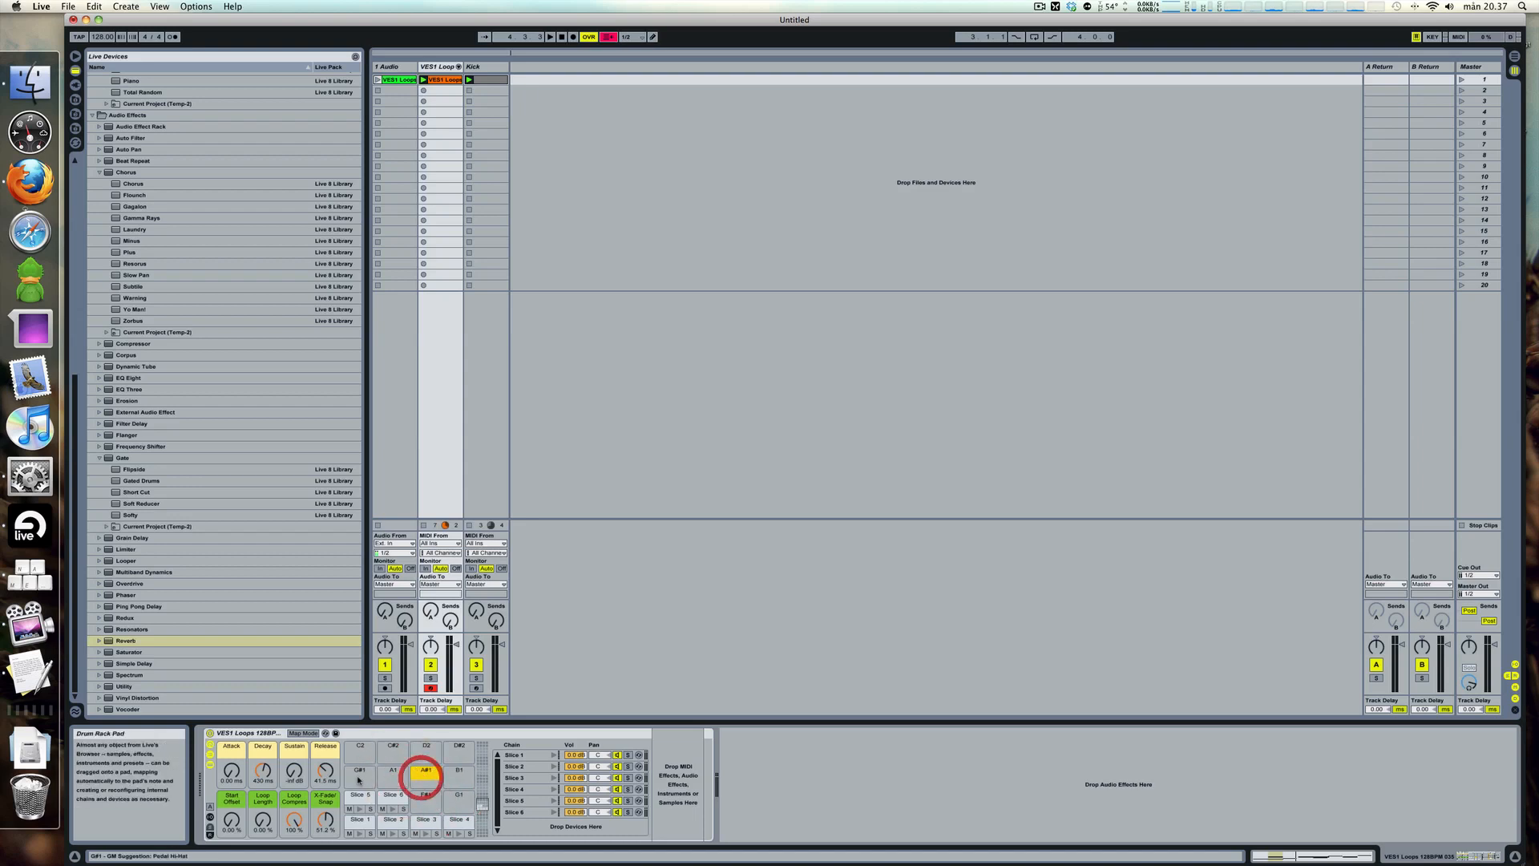
- Select an empty Drum Rack pad to receive a new kick sample
left_click(457, 750)
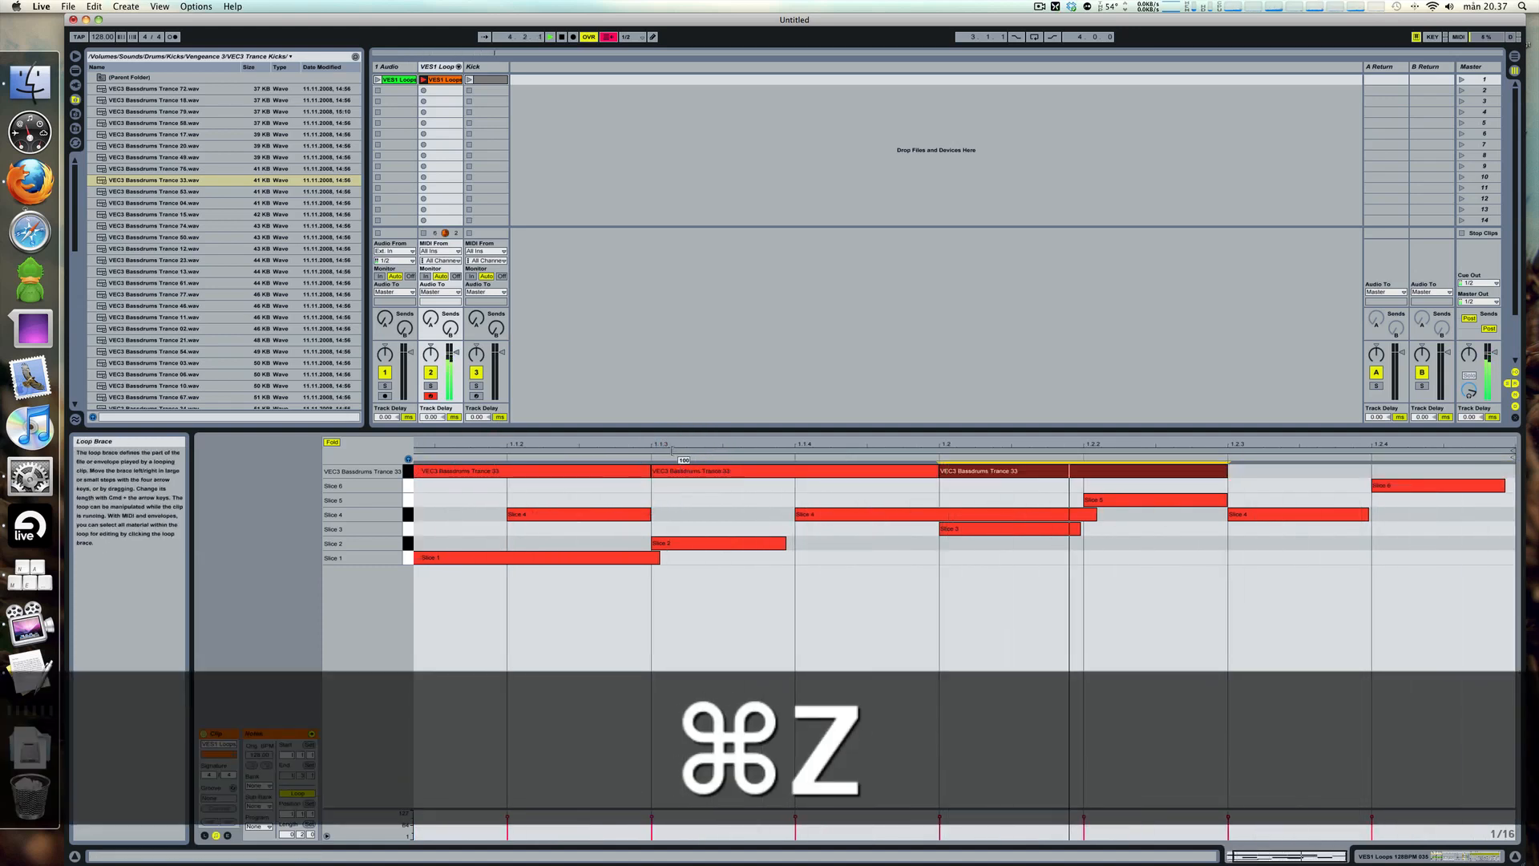
- Duplicate the selected VEC3 Bassdrums Trance 33 kick note in the clip
key("cmd+d")
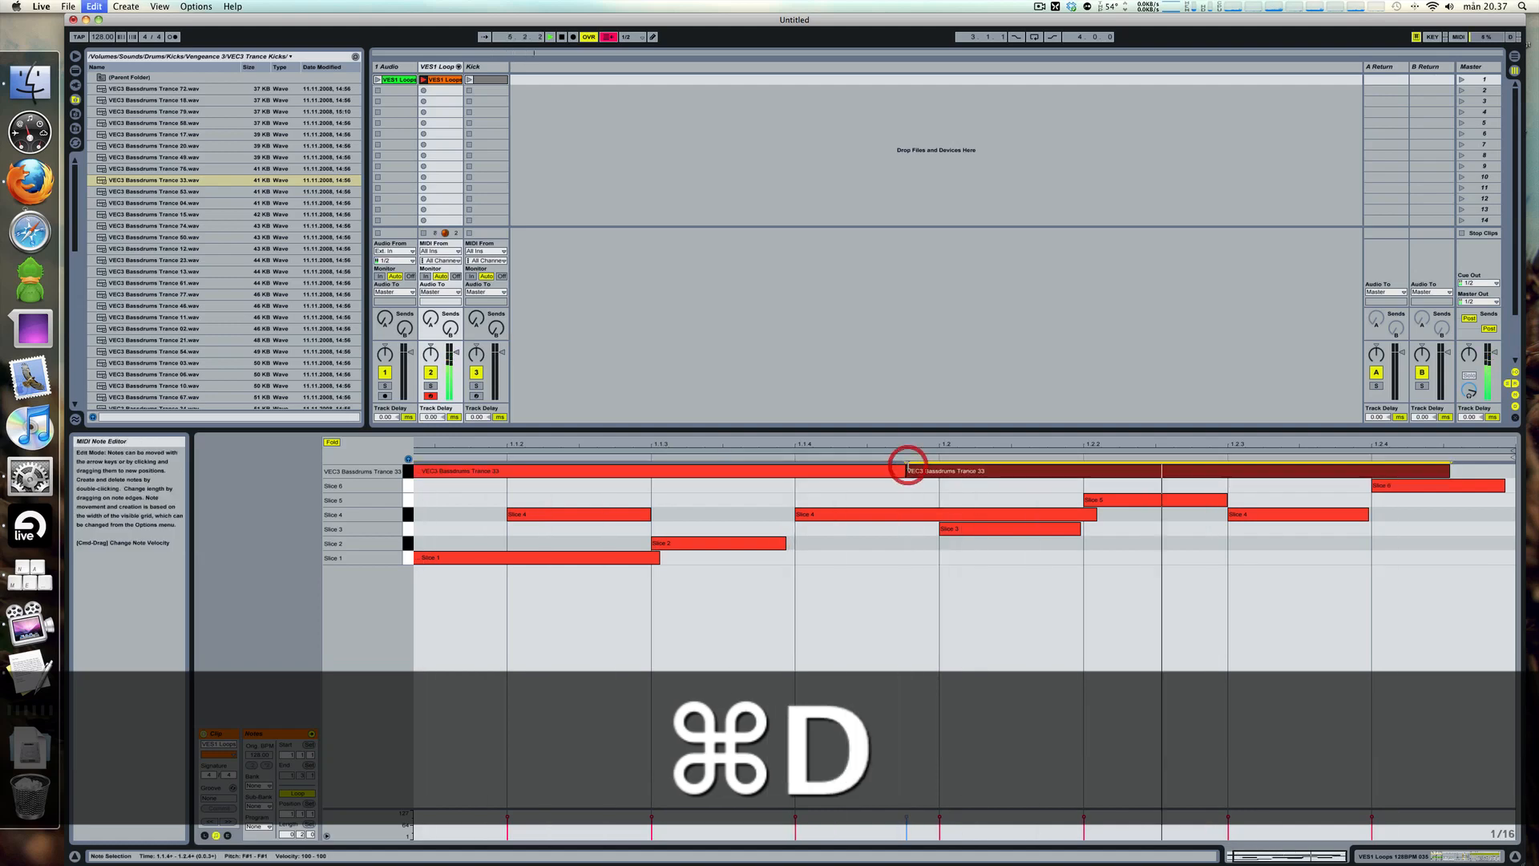